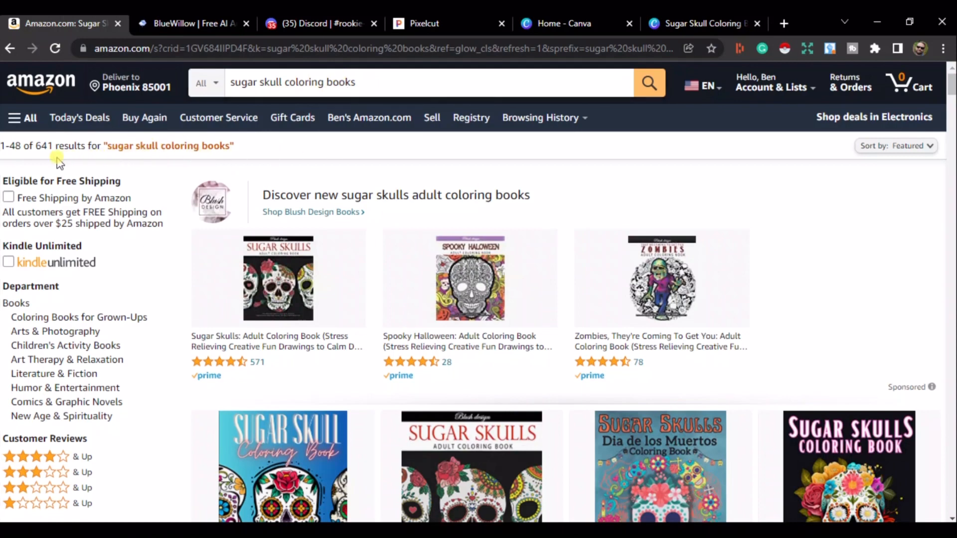
Browse down the Amazon search results to the Sugar Skulls Adult Coloring Book listing.
double_click(43, 147)
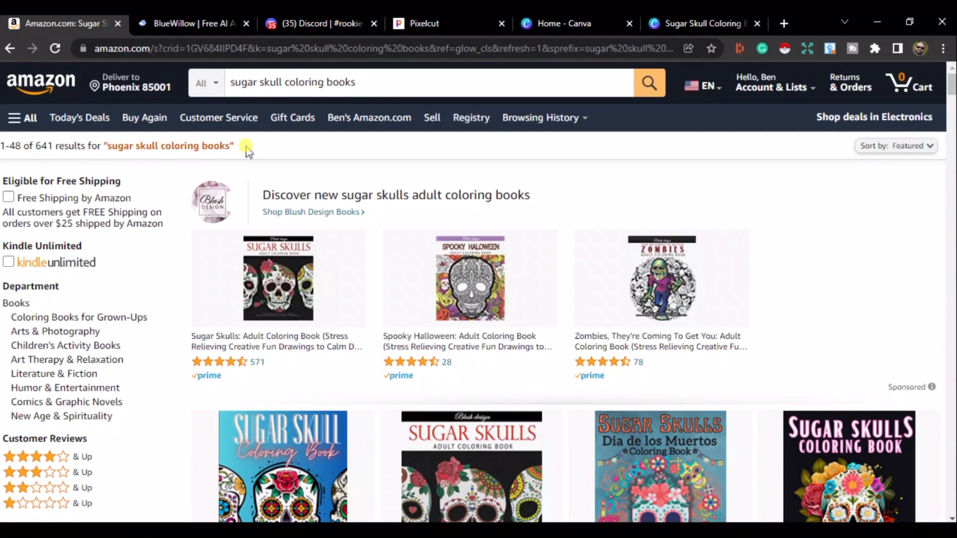
scroll("down", 3)
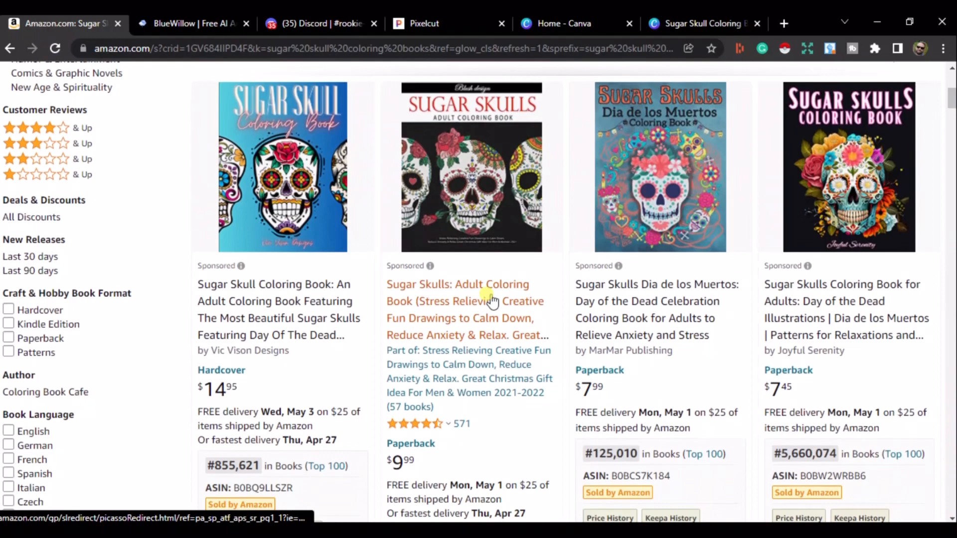
scroll("down", 3)
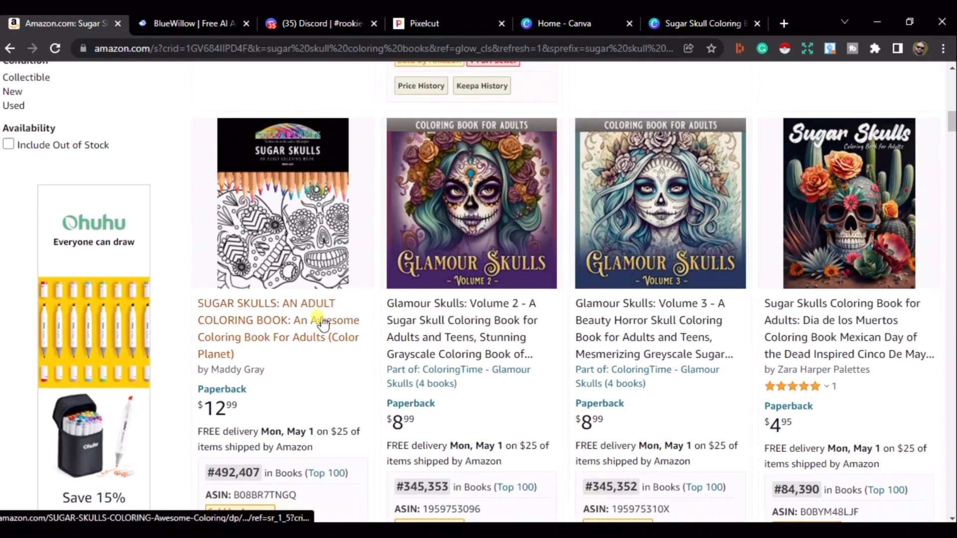
scroll("down", 3)
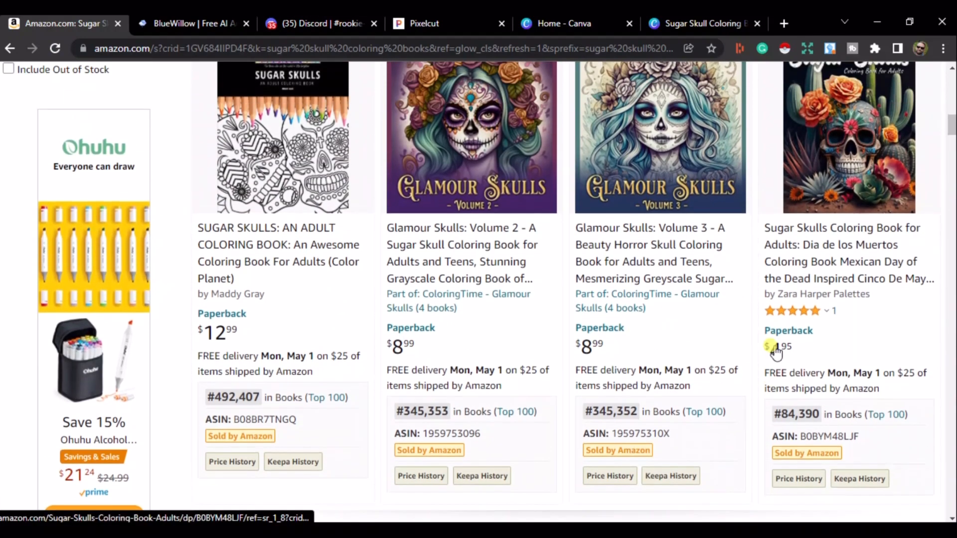
scroll("down", 3)
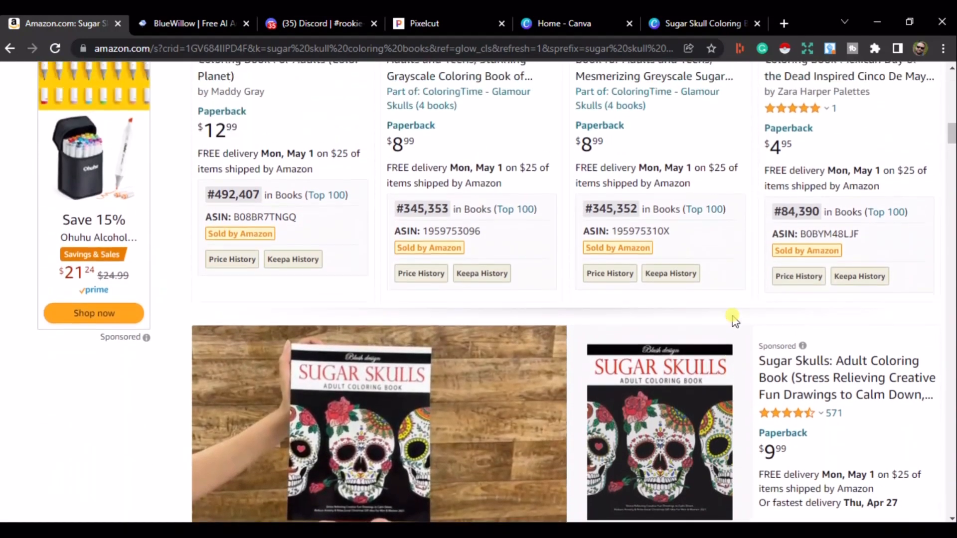
scroll("down", 3)
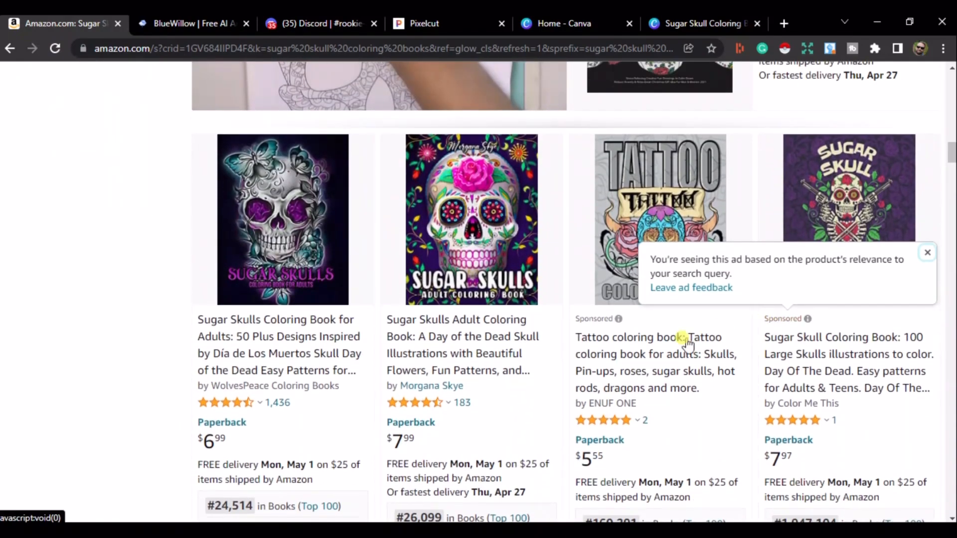
scroll("down", 3)
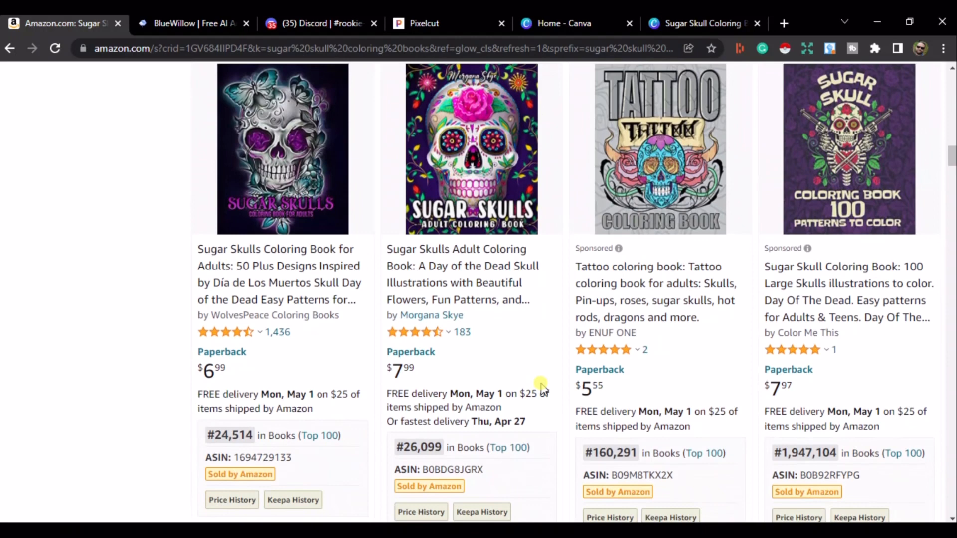
mouse_move(470, 195)
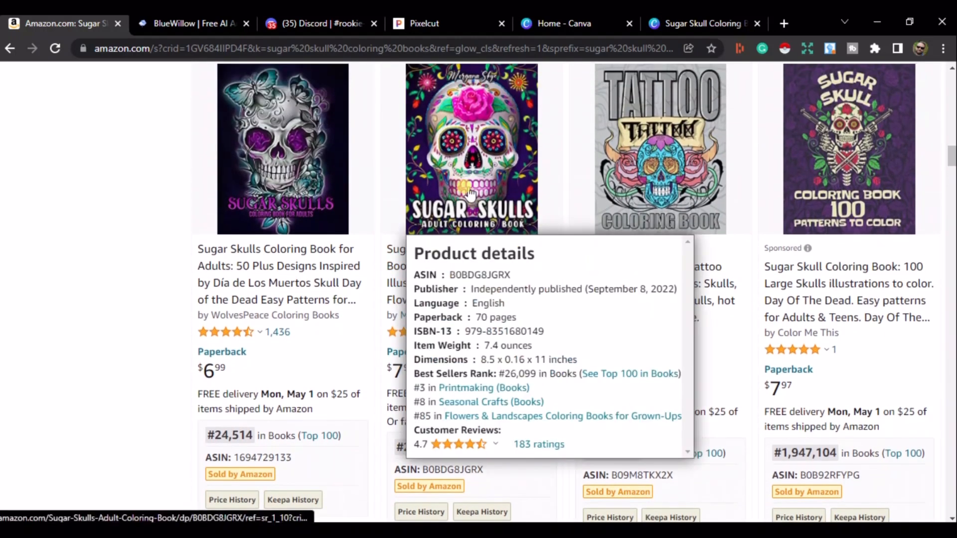
mouse_move(466, 289)
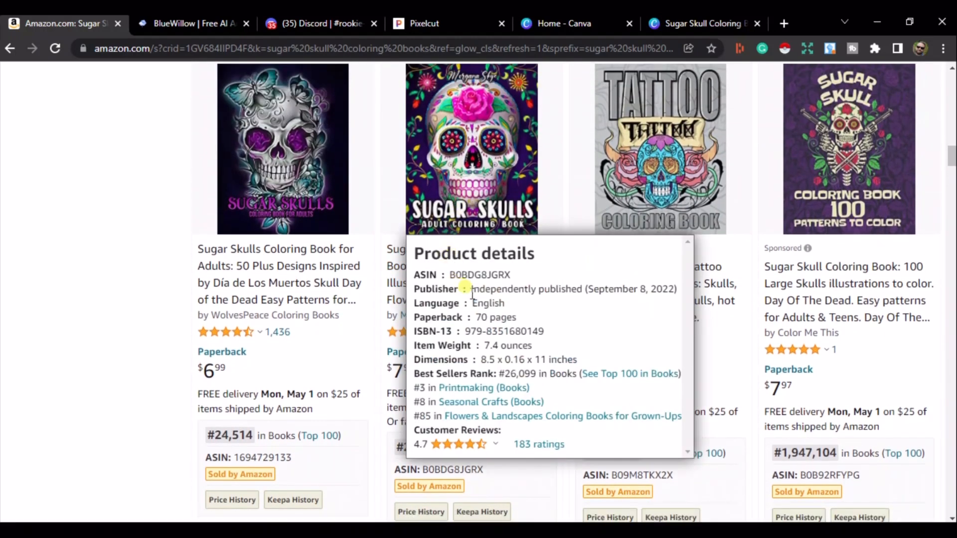
left_click_drag(470, 289, 639, 288)
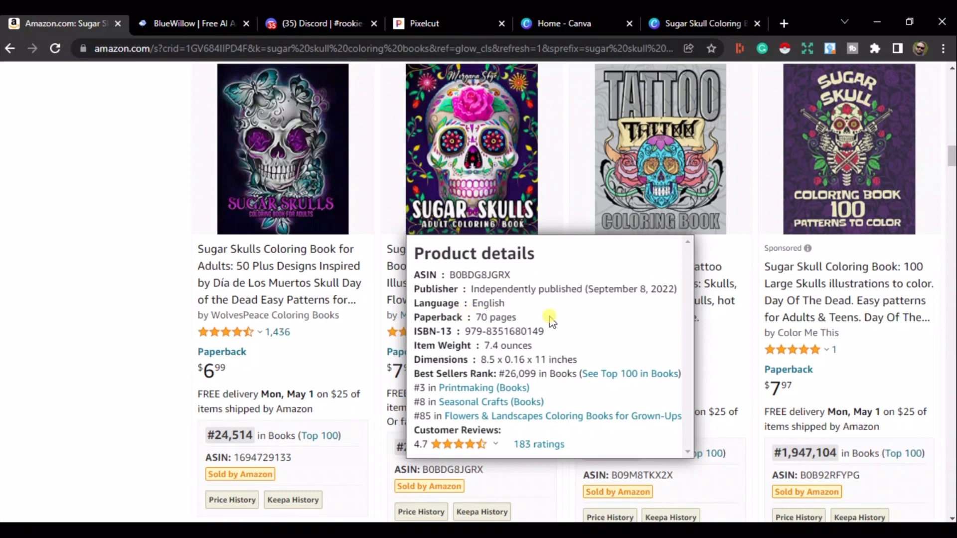
mouse_move(473, 348)
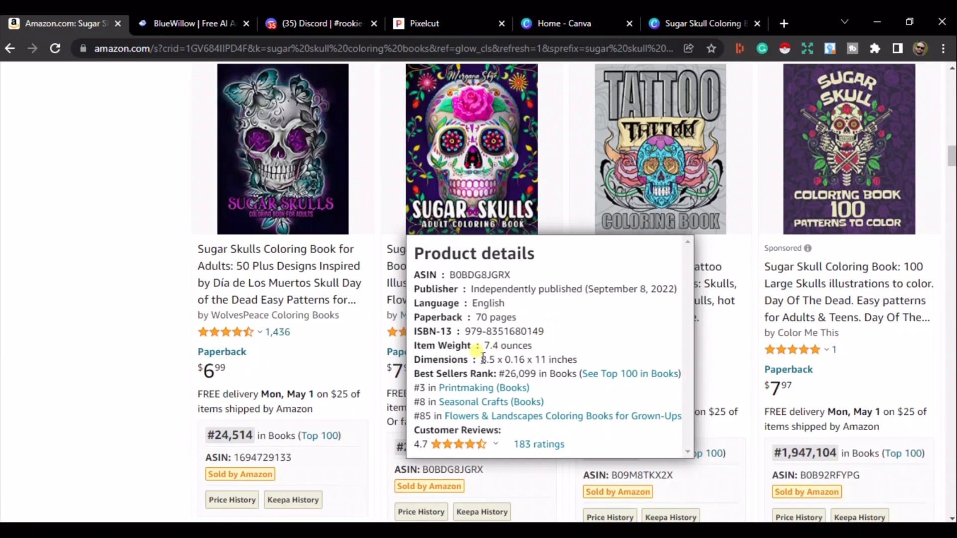
mouse_move(564, 239)
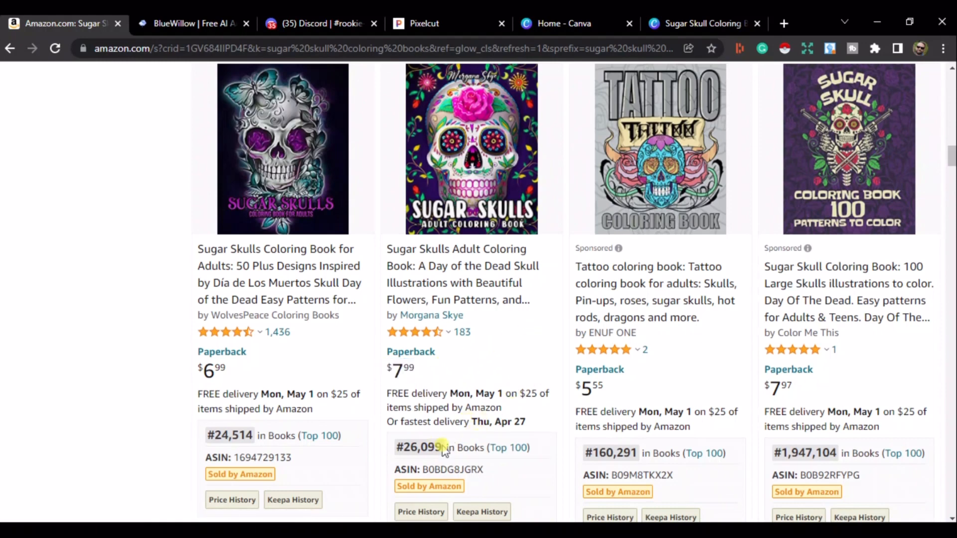
Go to the product page for the pink-rose skull Sugar Skulls Adult Coloring Book.
double_click(418, 448)
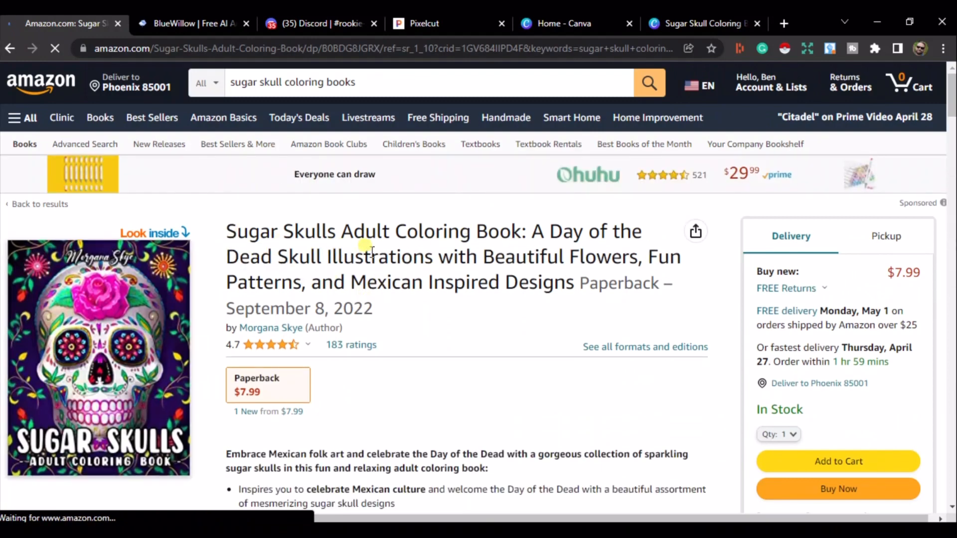
scroll("down", 3)
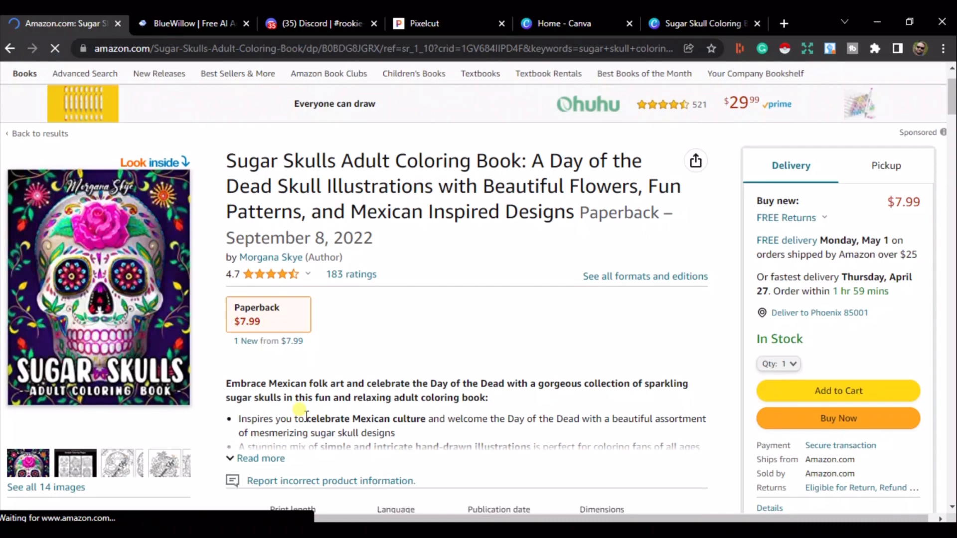
scroll("down", 3)
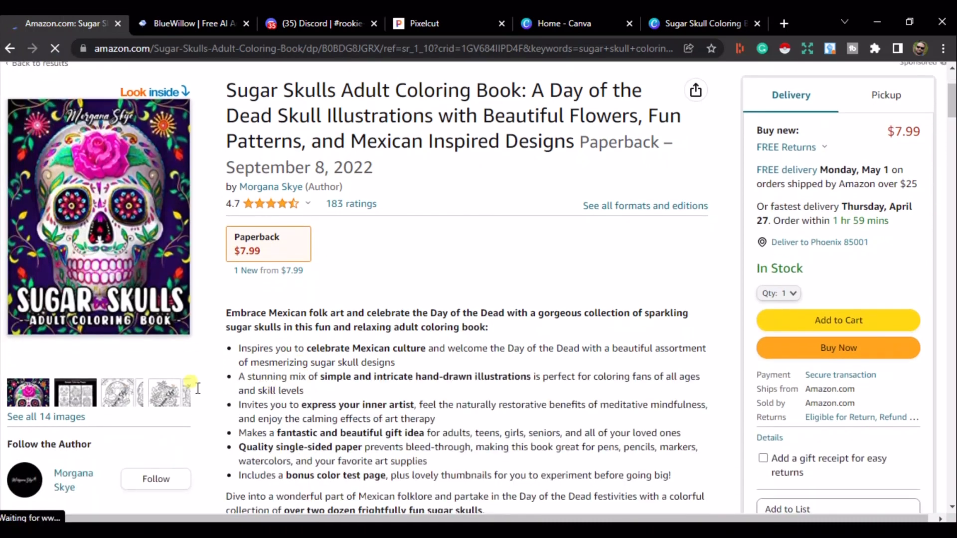
scroll("down", 3)
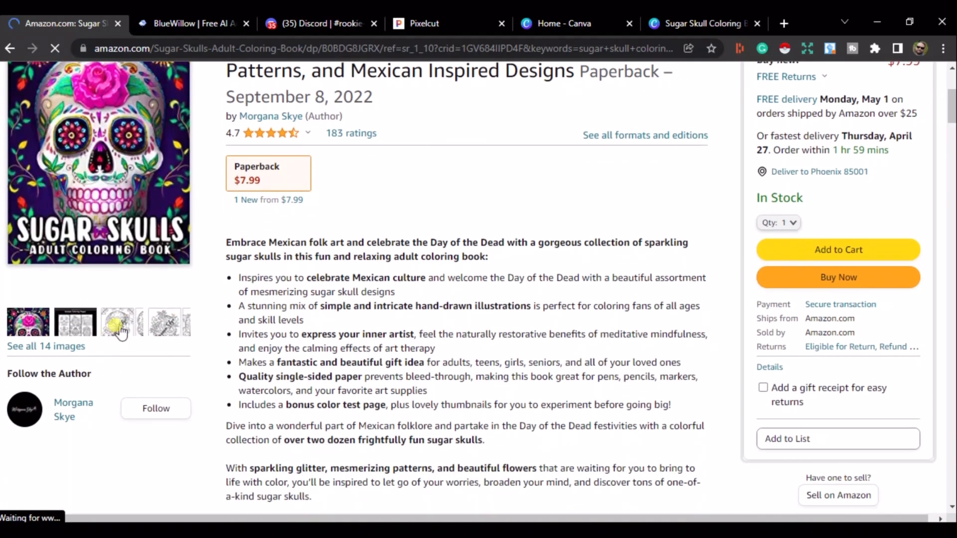
scroll("down", 3)
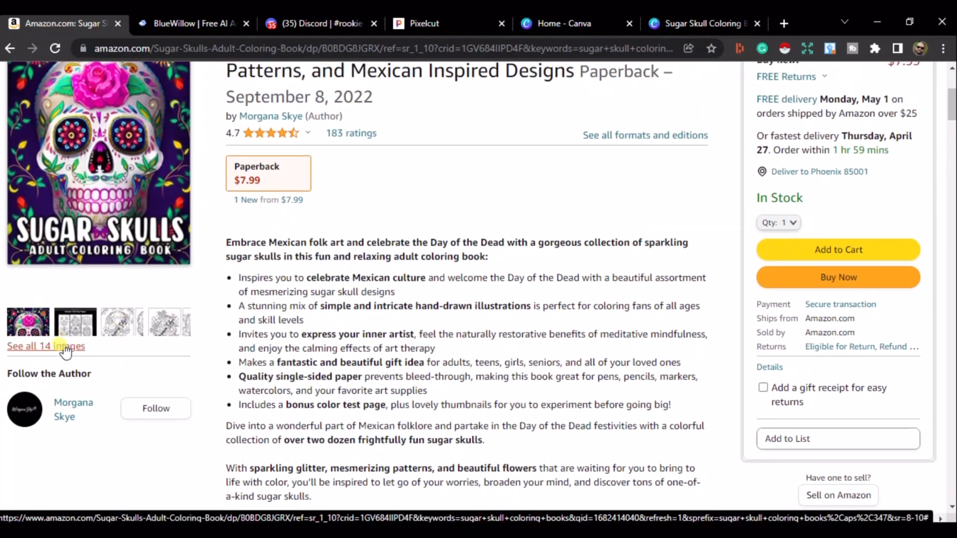
scroll("up", 3)
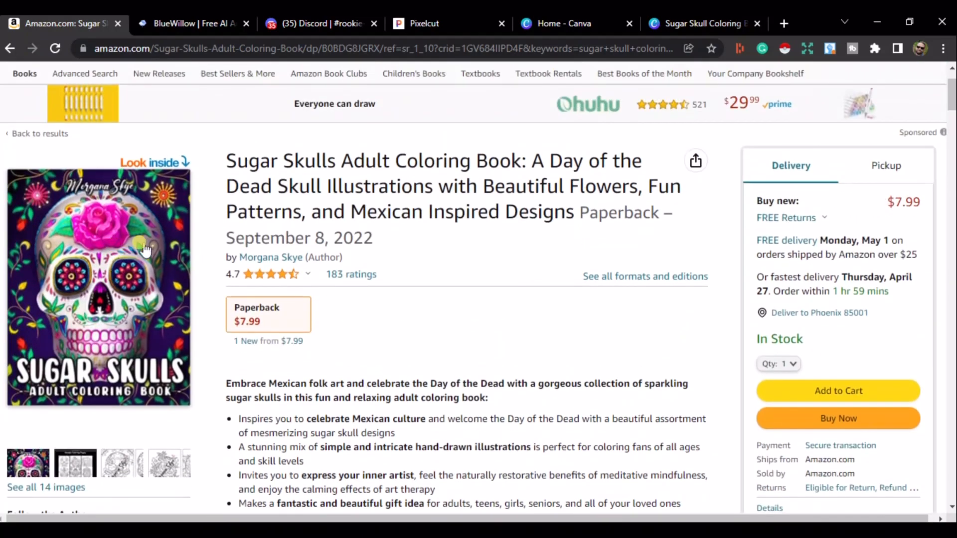
Preview the book's sample cover and coloring pages, then return to the product page.
left_click(154, 163)
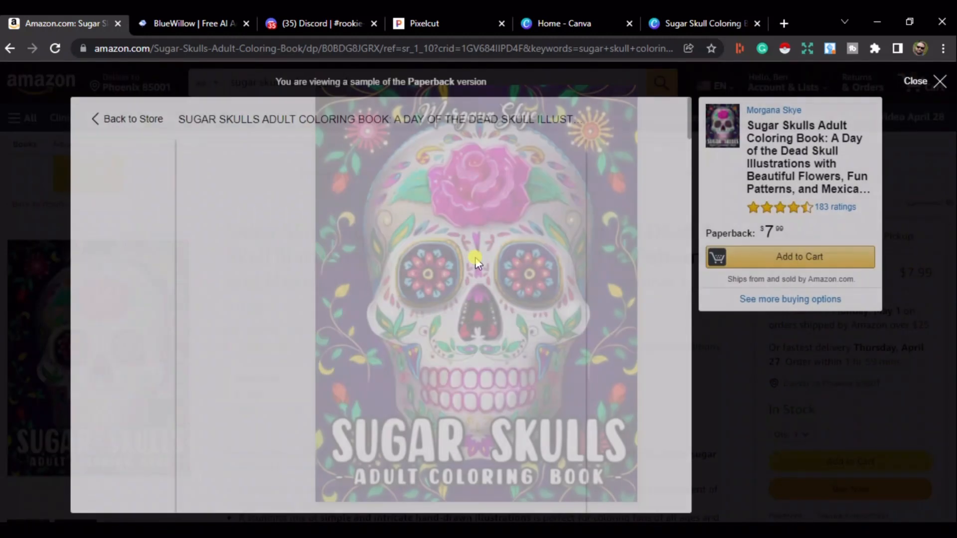
left_click(475, 266)
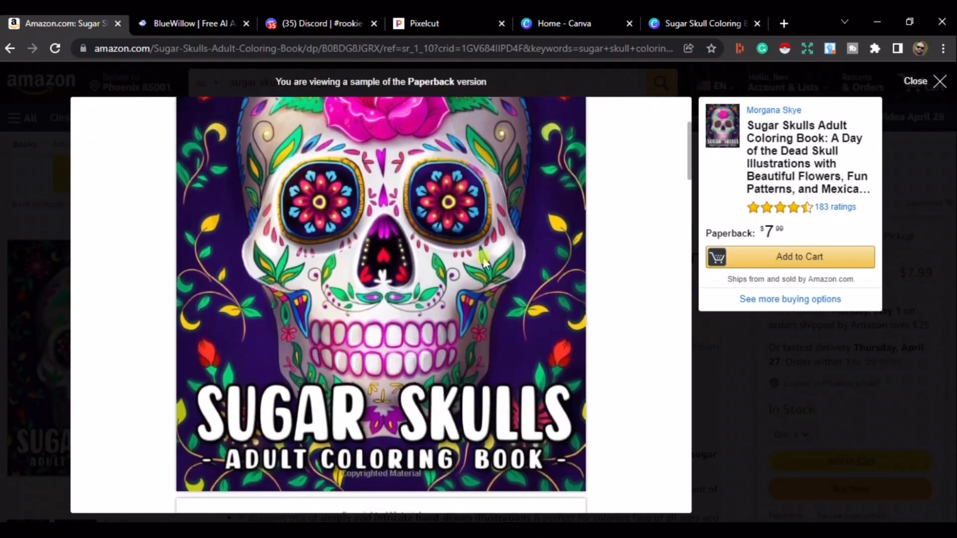
scroll("down", 3)
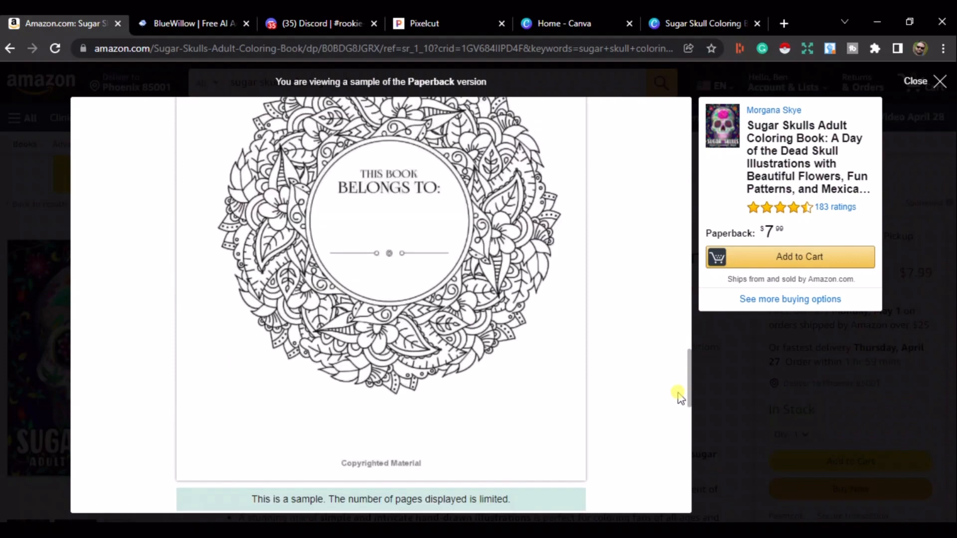
scroll("down", 3)
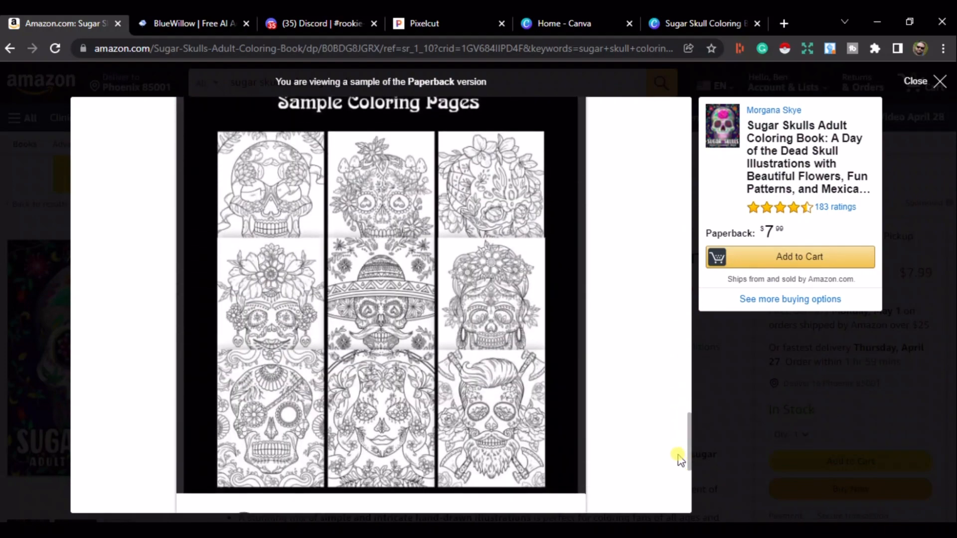
mouse_move(280, 185)
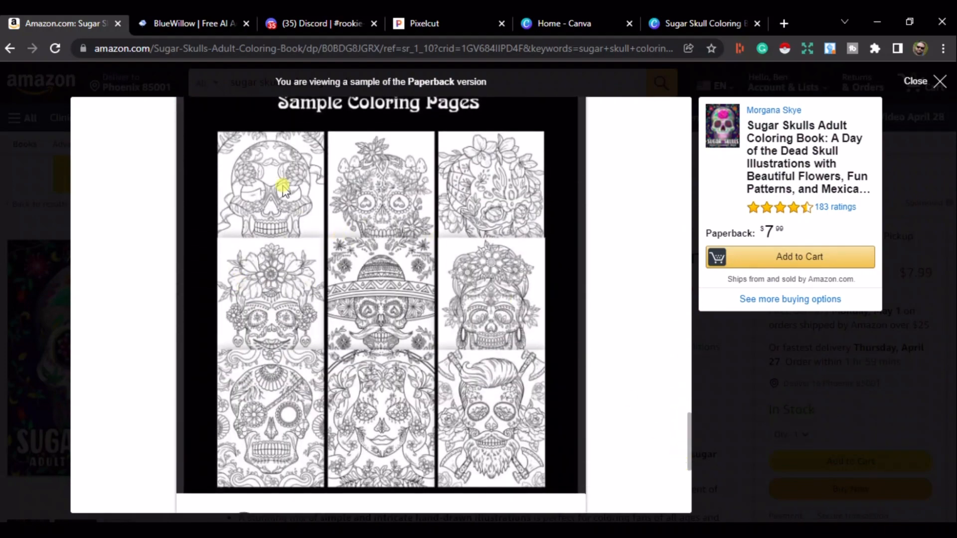
mouse_move(936, 84)
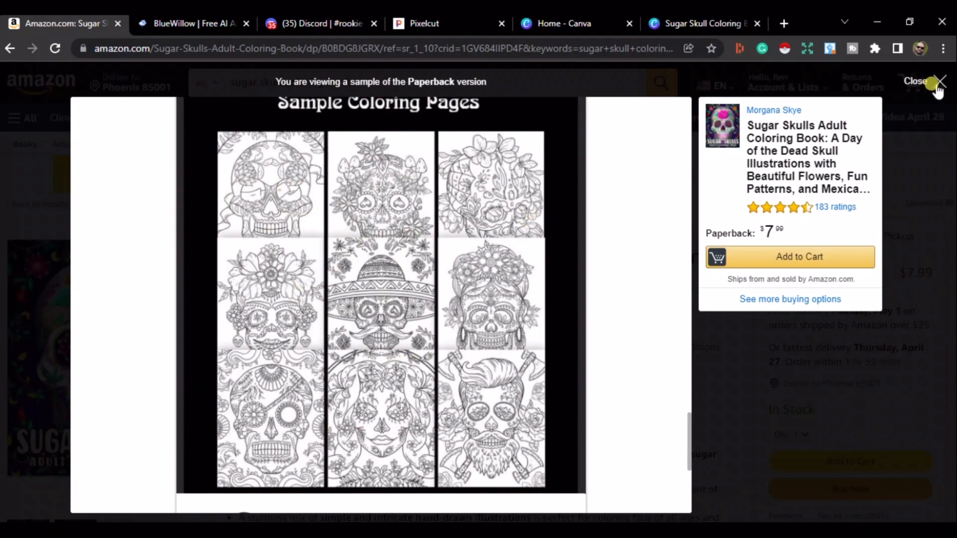
left_click(936, 82)
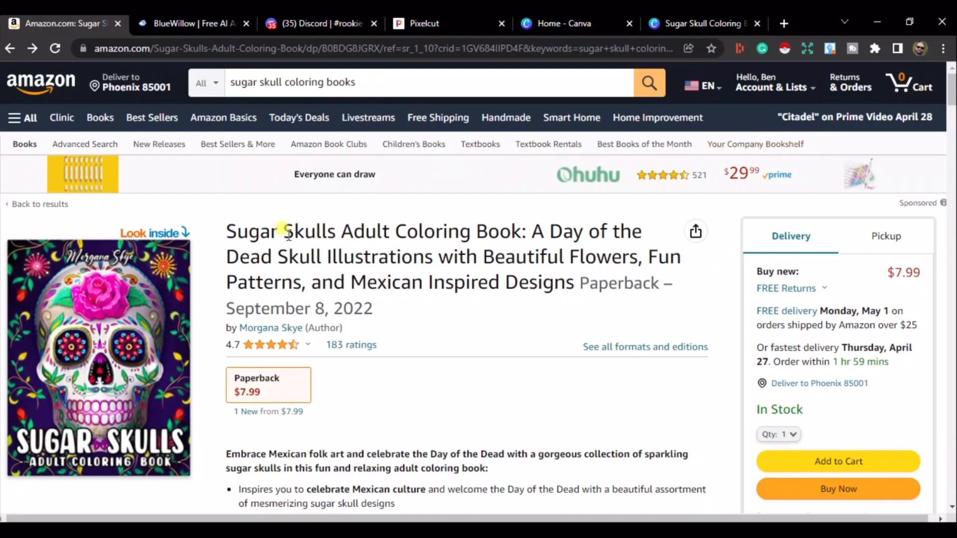
mouse_move(212, 158)
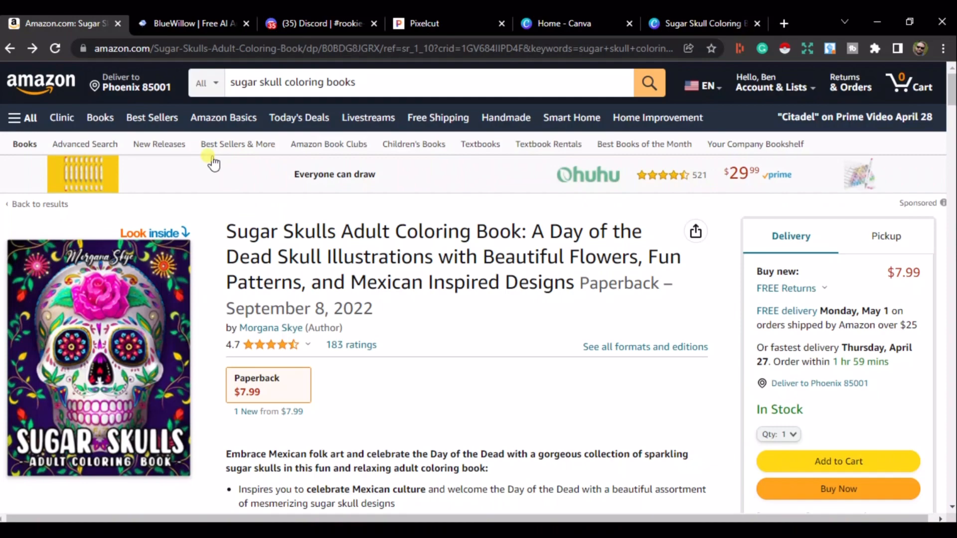
Switch over to the BlueWillow website.
left_click(192, 24)
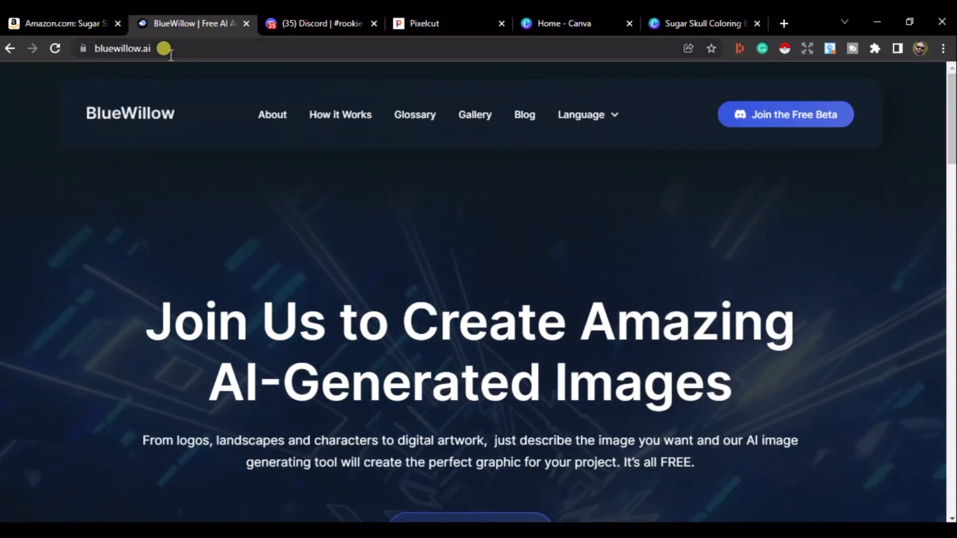
left_click(120, 48)
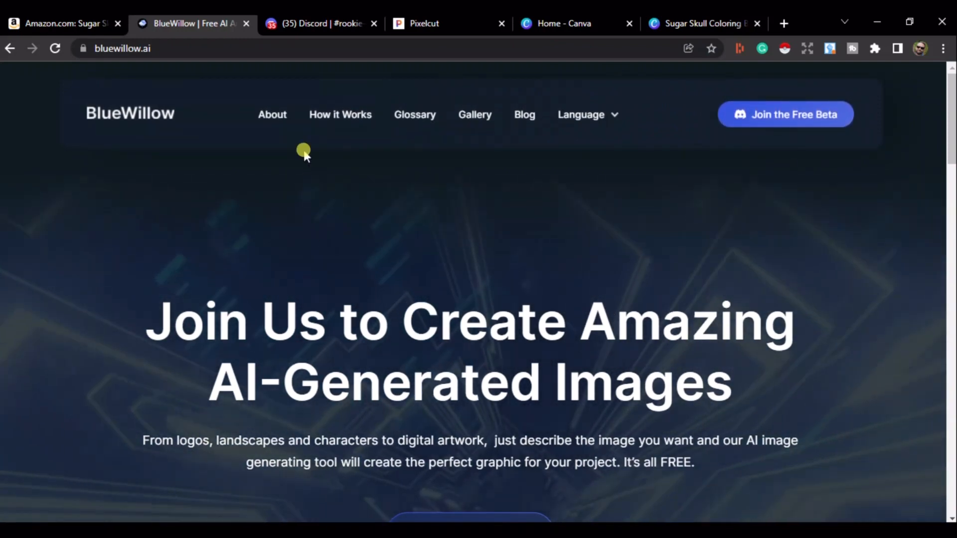
left_click(317, 23)
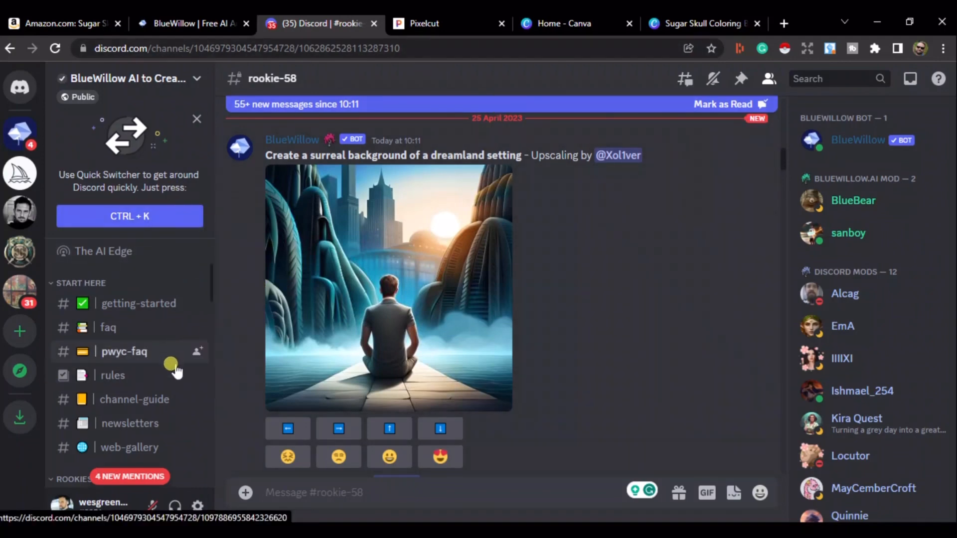
scroll("down", 3)
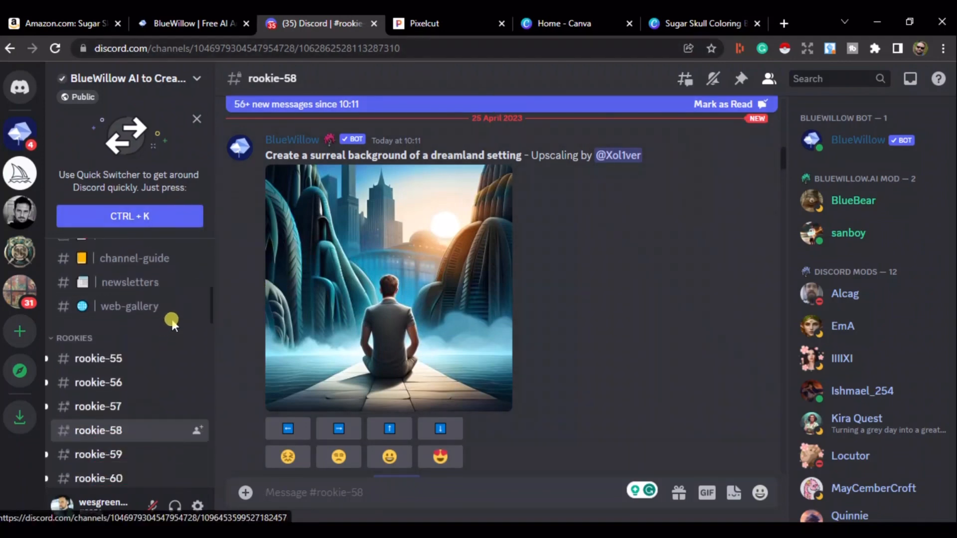
scroll("down", 3)
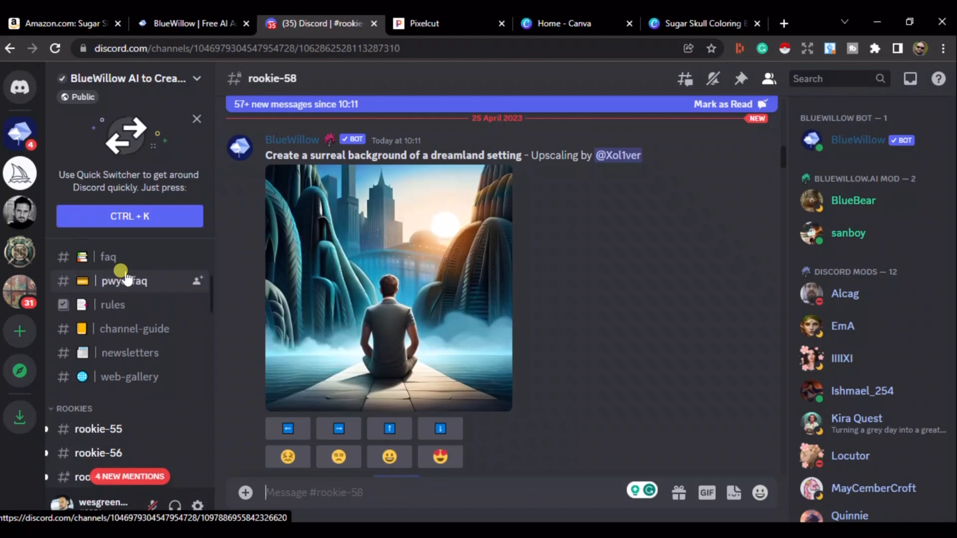
scroll("down", 3)
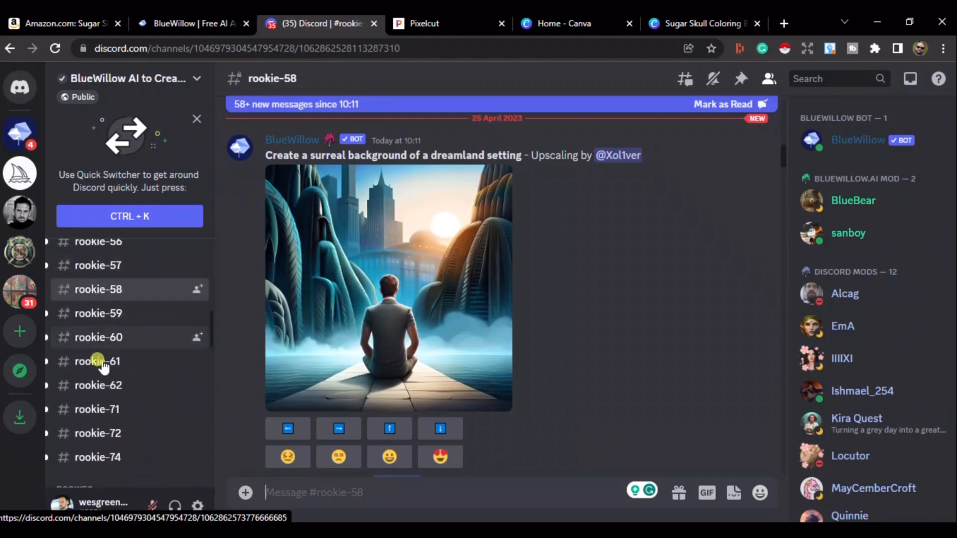
mouse_move(115, 290)
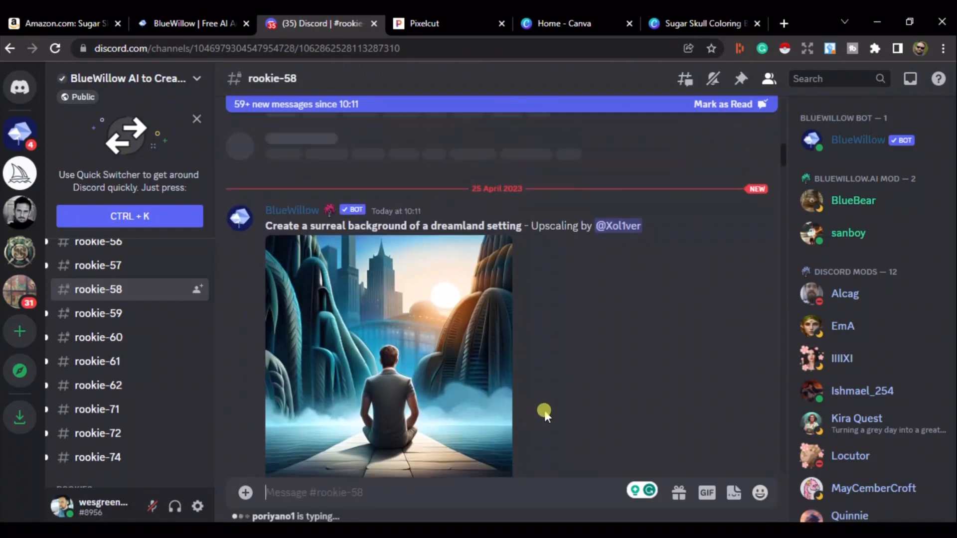
scroll("down", 3)
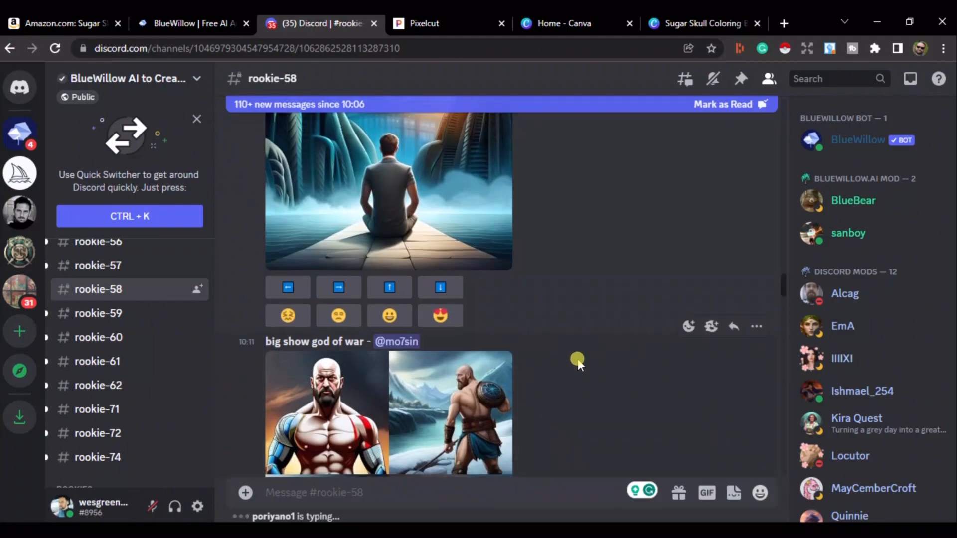
scroll("down", 3)
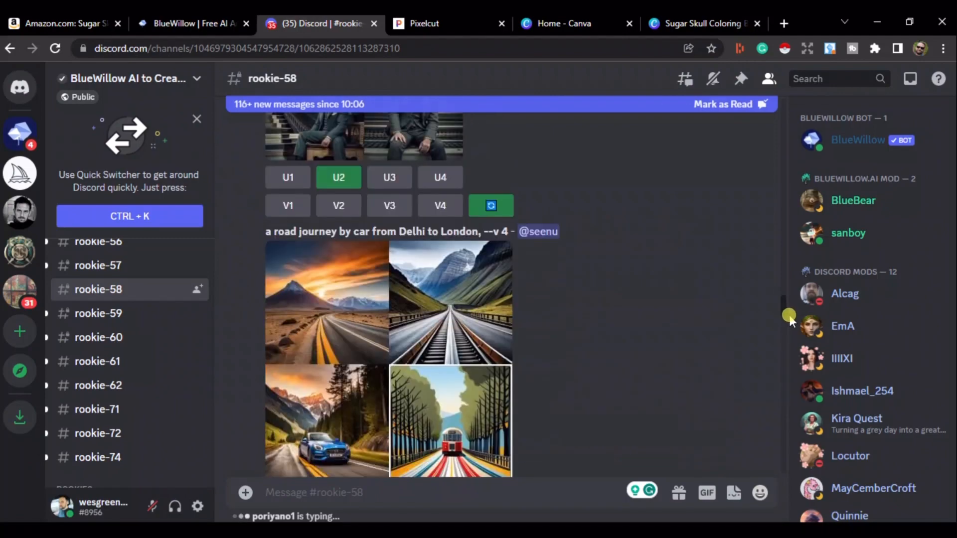
scroll("down", 3)
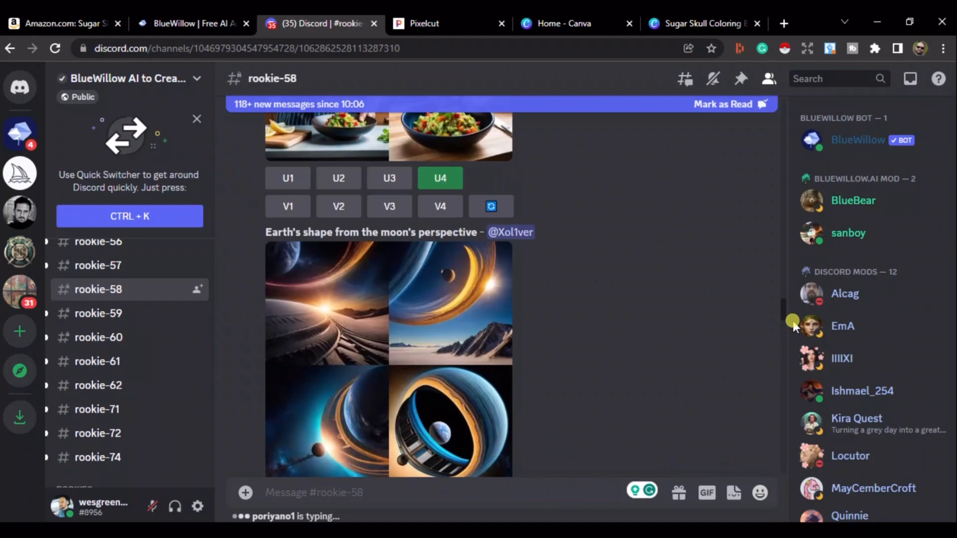
scroll("down", 3)
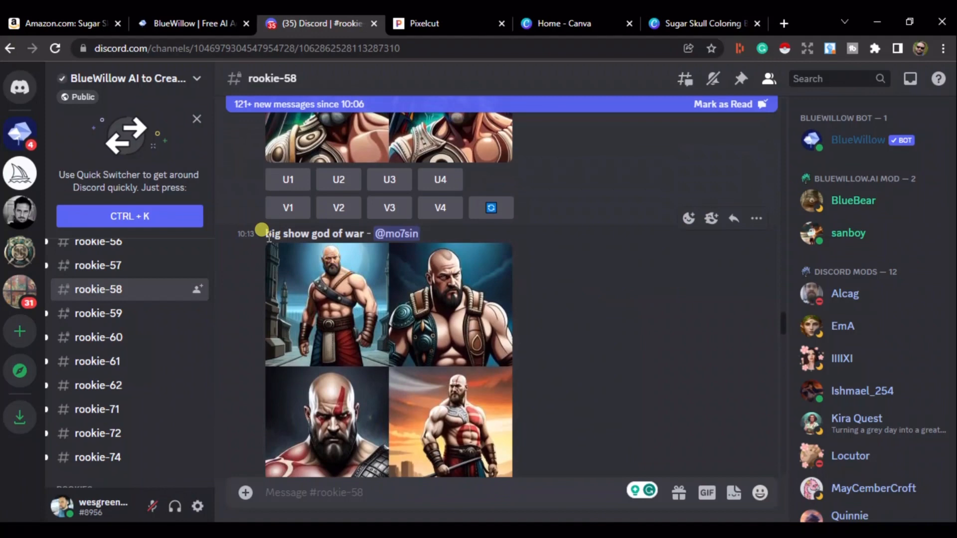
mouse_move(581, 313)
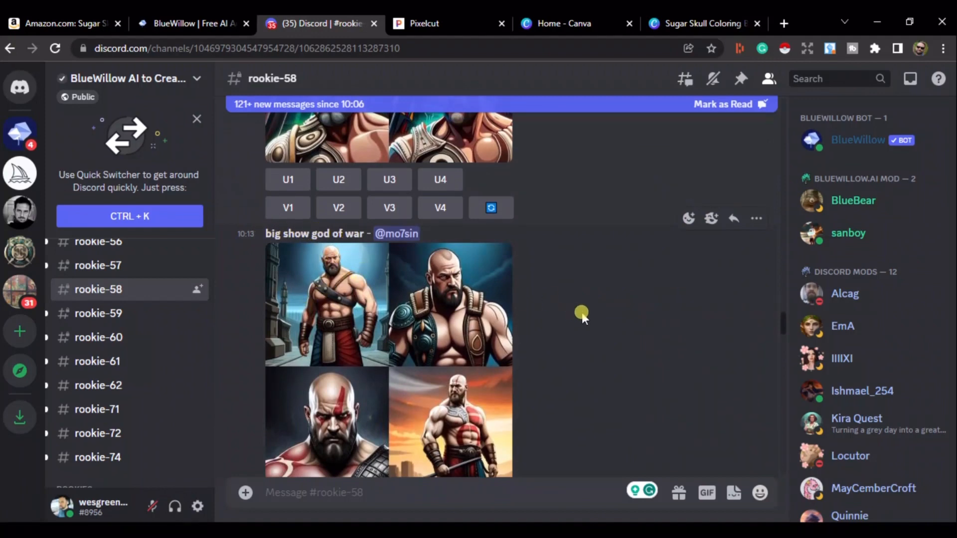
left_click(339, 179)
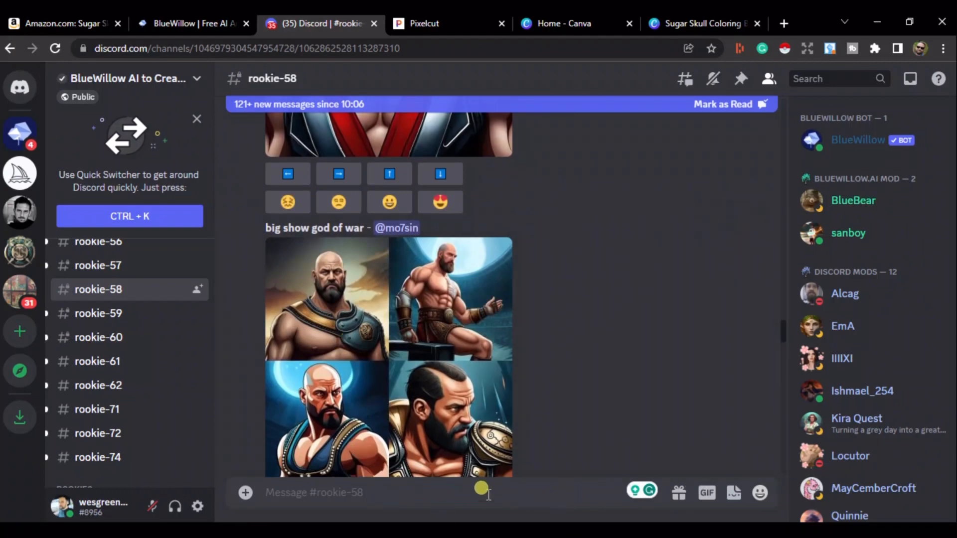
mouse_move(582, 30)
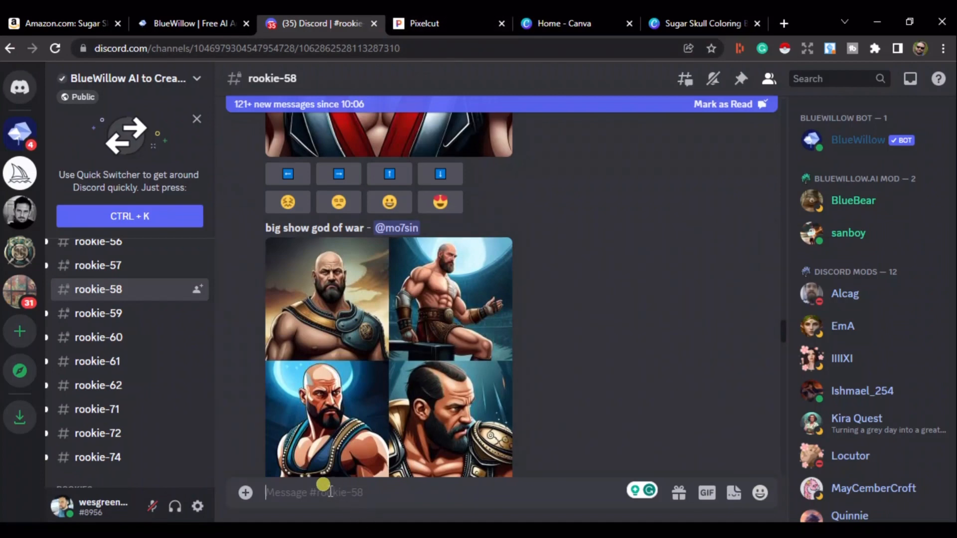
Start a BlueWillow /imagine command in the Discord channel.
type("/")
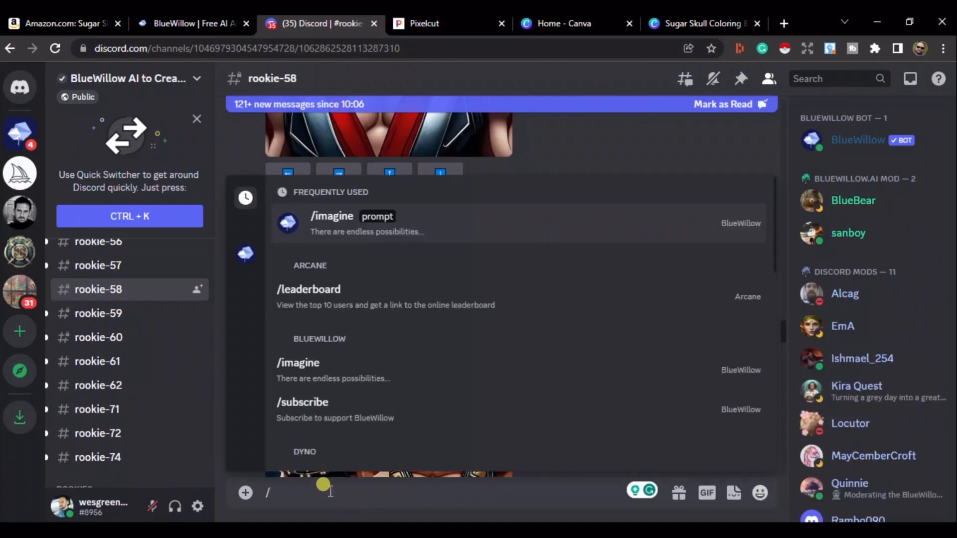
type("imagine")
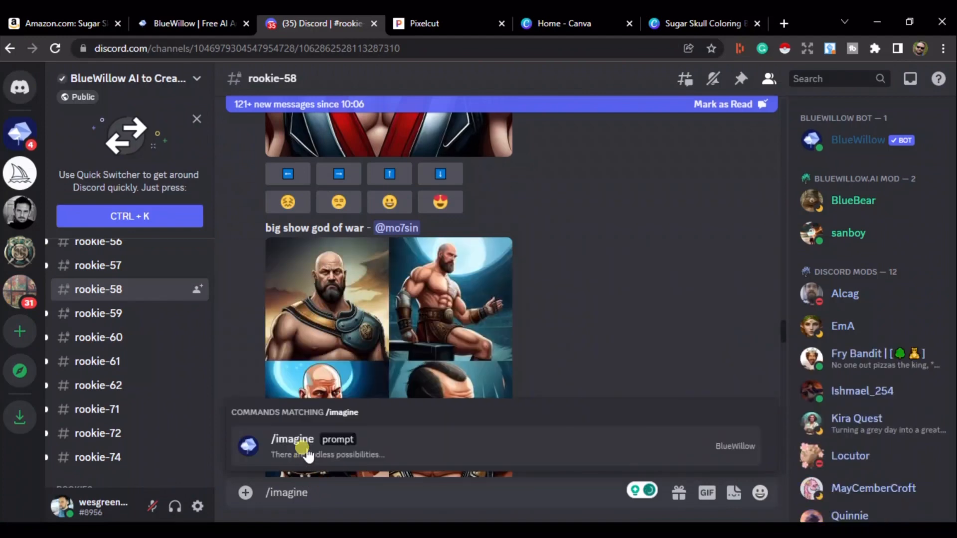
left_click(292, 439)
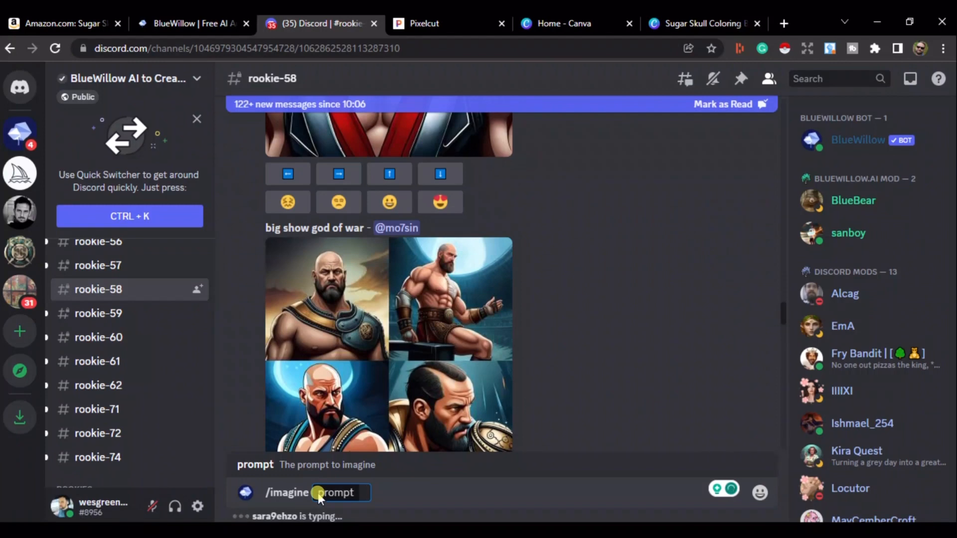
Send the prompt 'sugar skull, coloring book image, vector, monochrome, simple, no background, --ar 2:3'.
type("sugar skull")
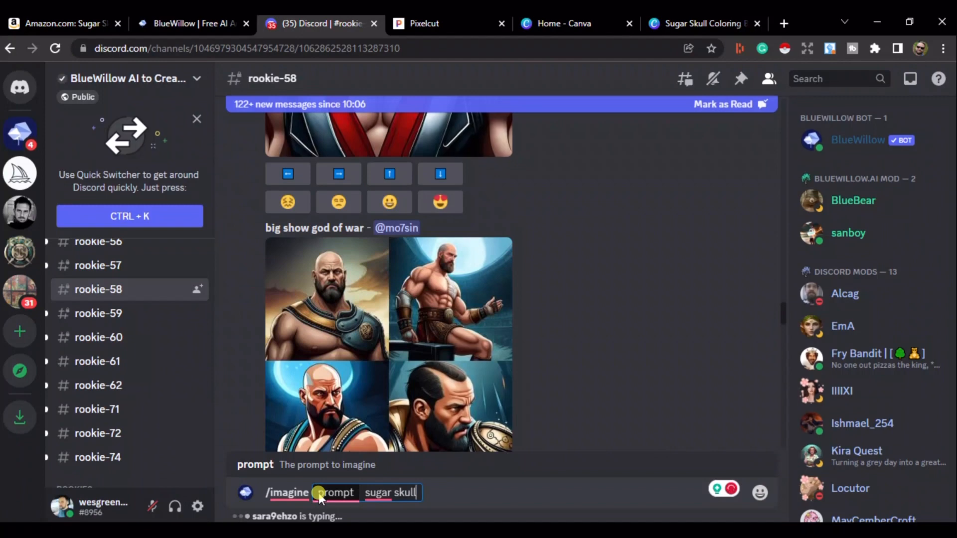
type(", coloring book")
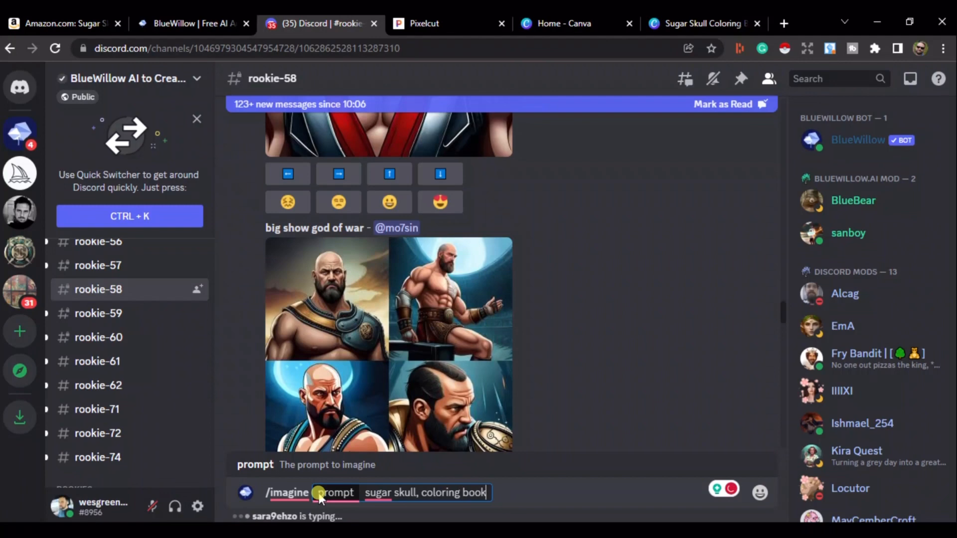
type("image,")
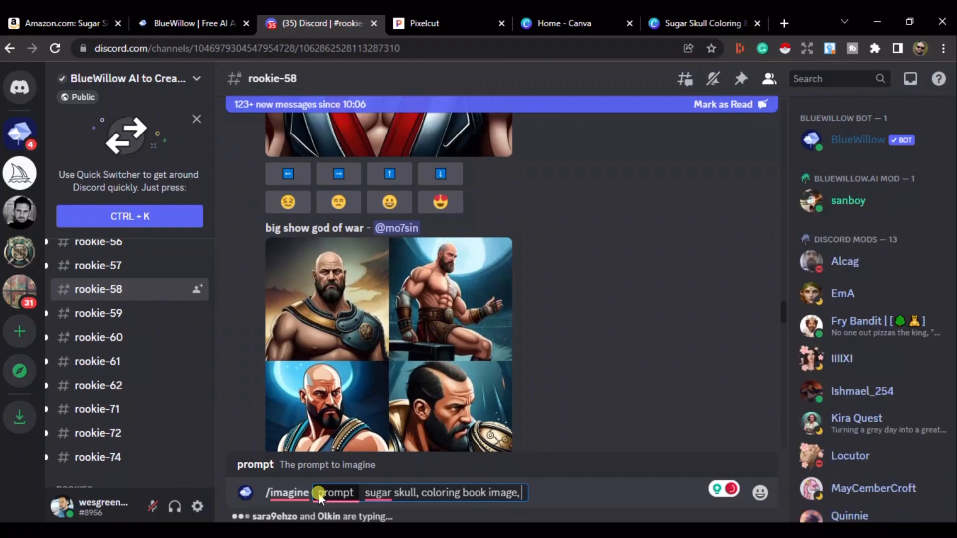
type("vector")
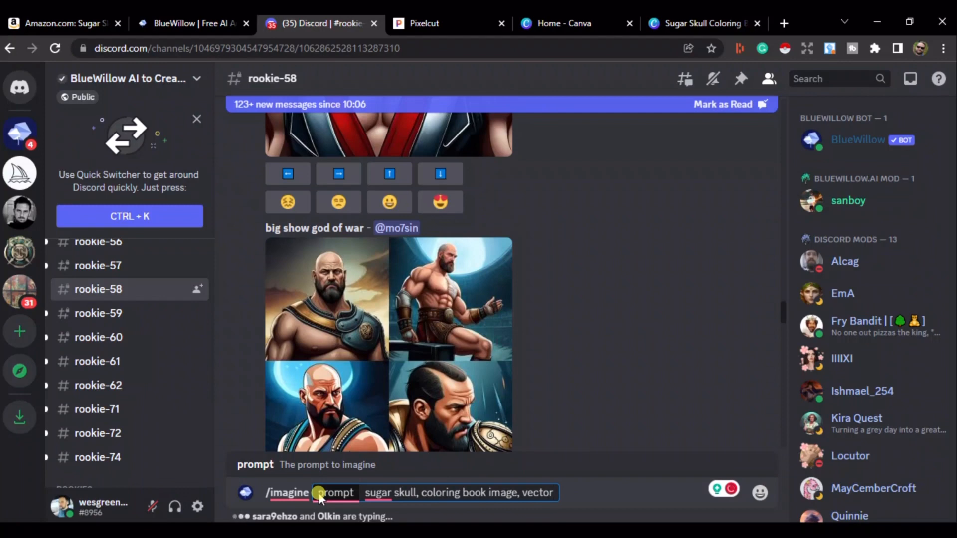
type(", mono")
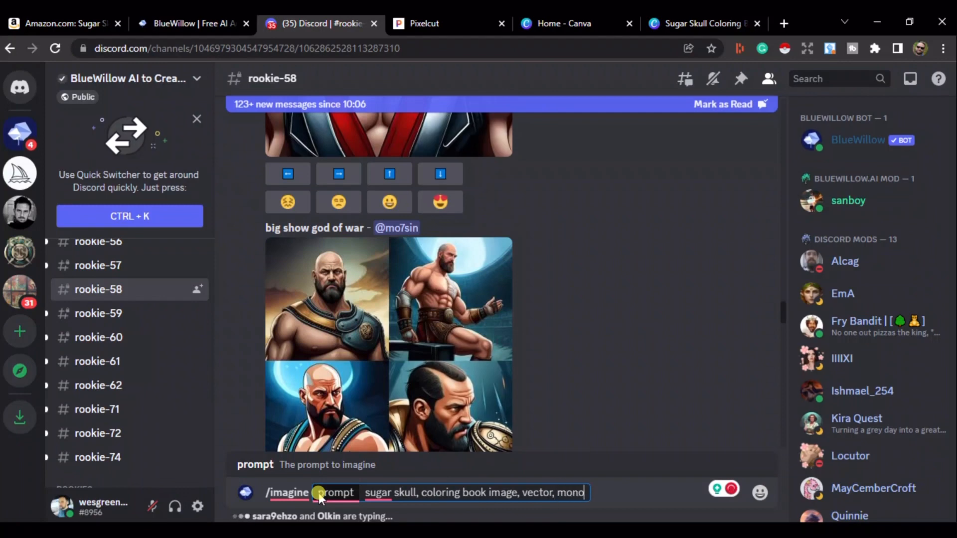
type("chrome, simple")
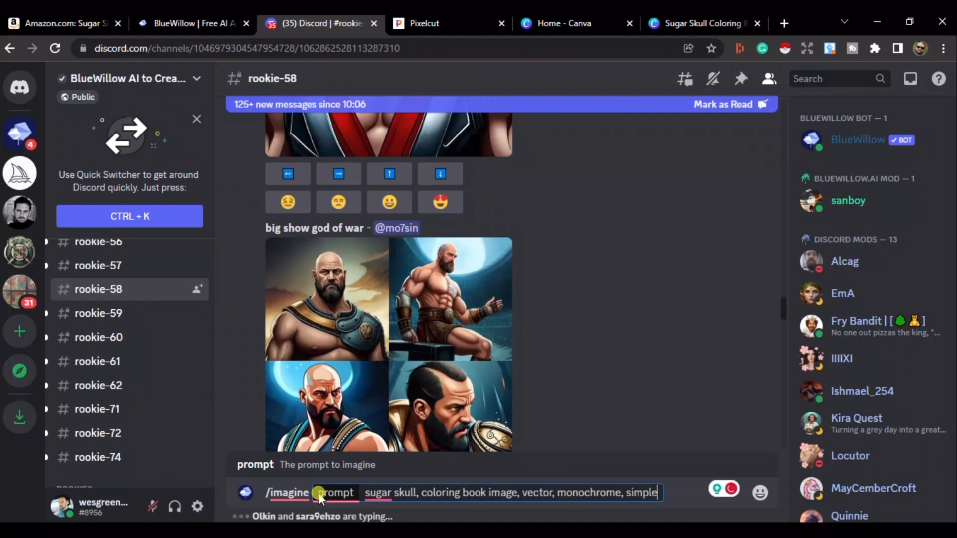
type(",")
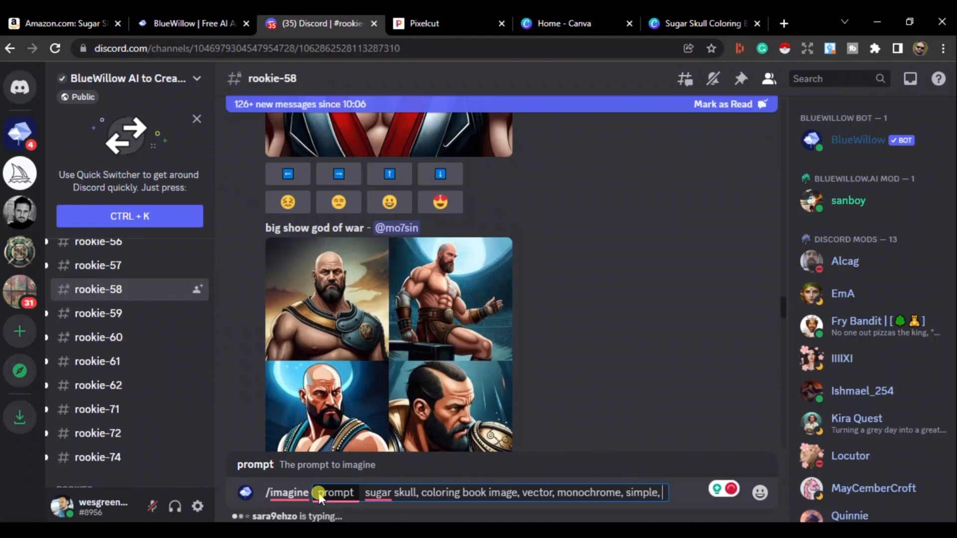
type("no background,")
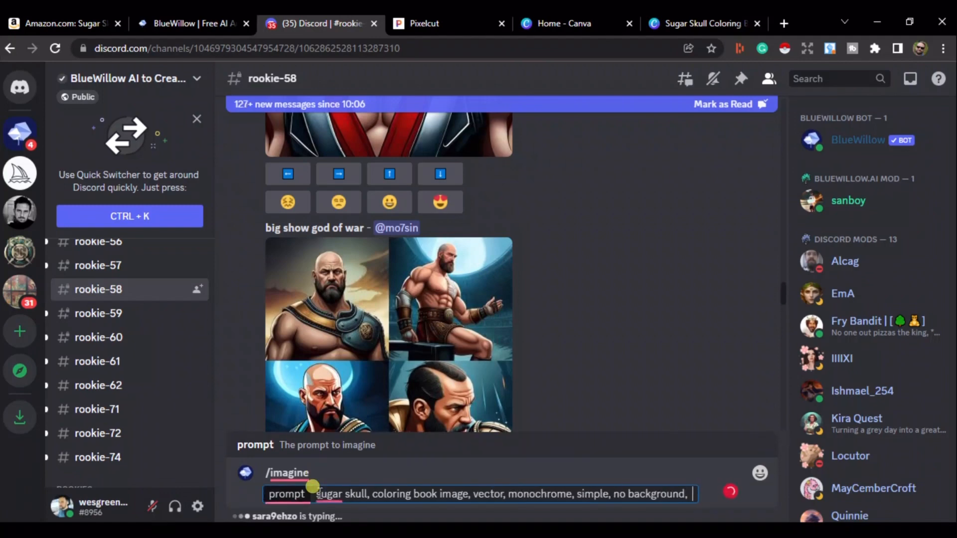
type("--ar")
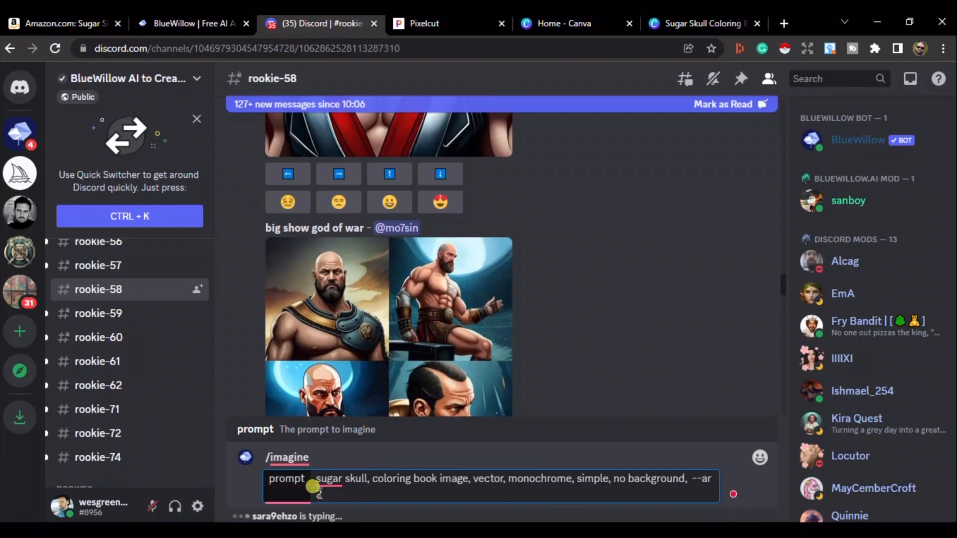
type("3:3")
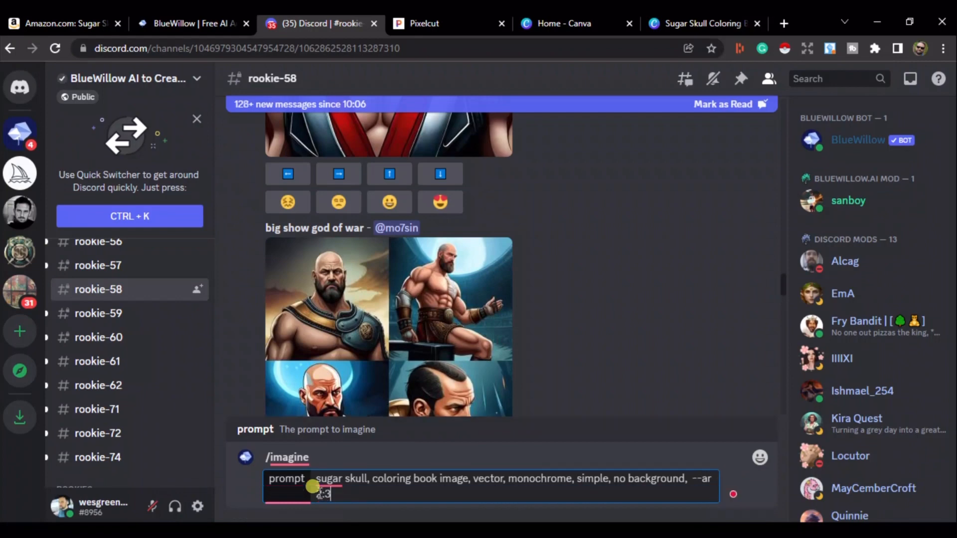
right_click(322, 480)
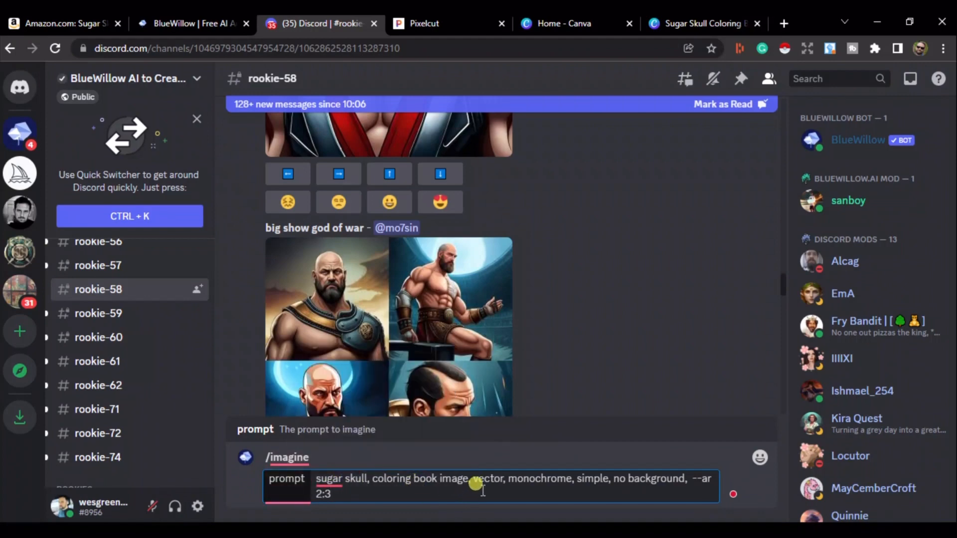
mouse_move(643, 480)
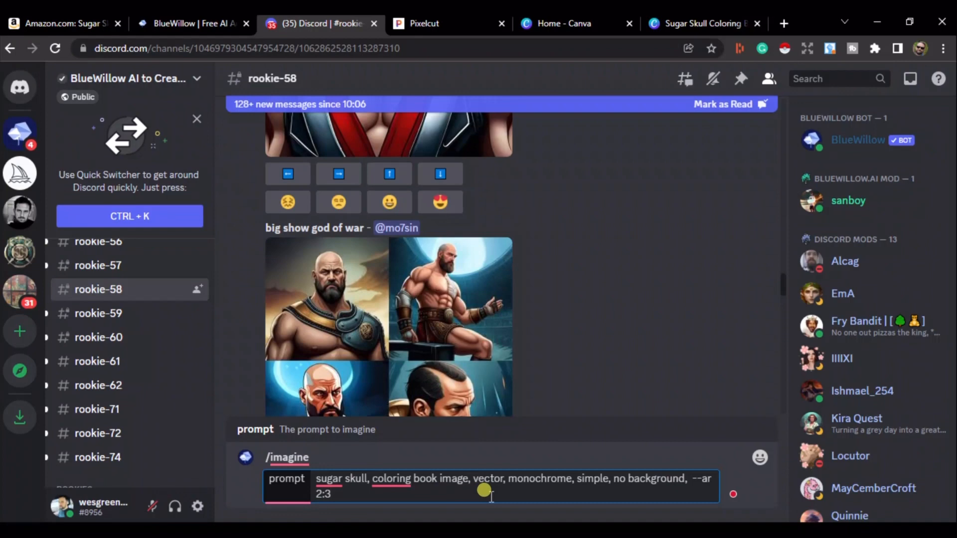
key("Enter")
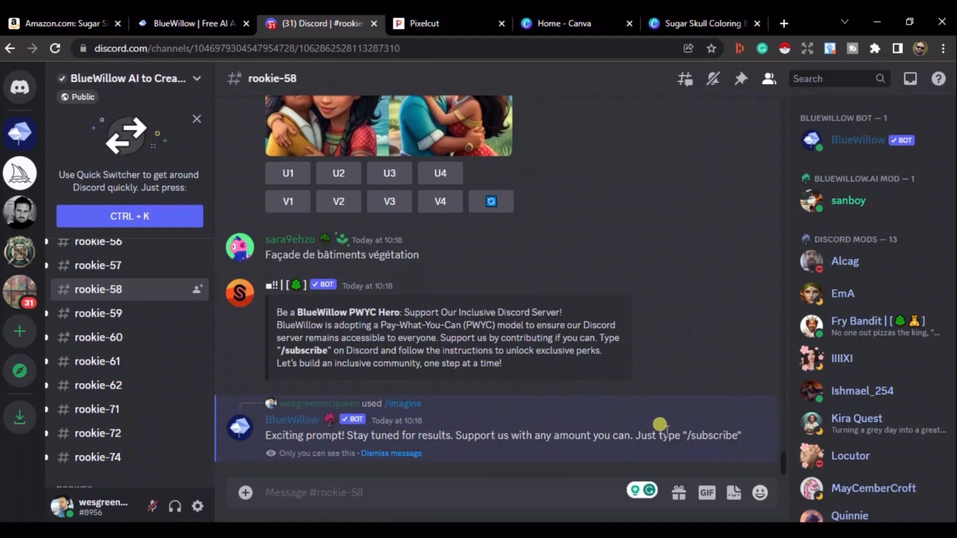
mouse_move(742, 434)
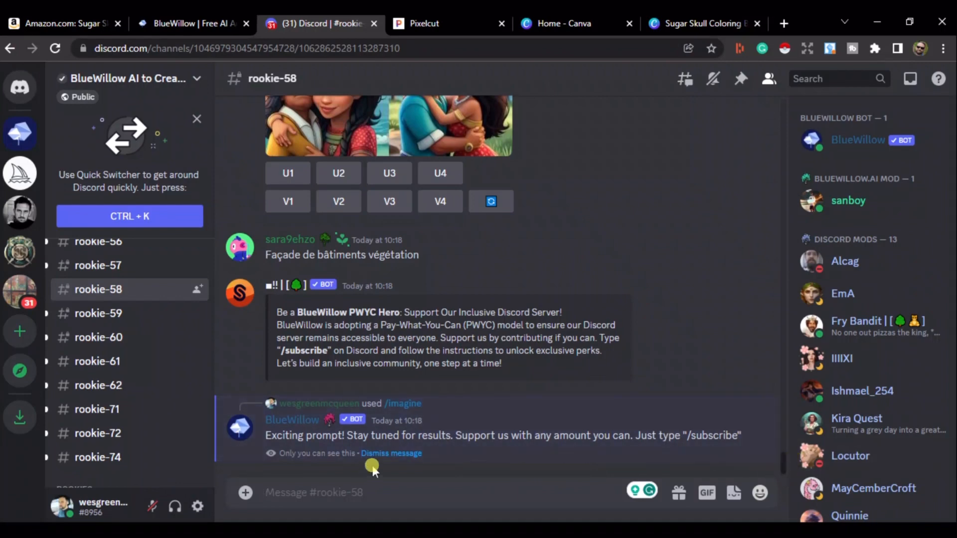
mouse_move(423, 476)
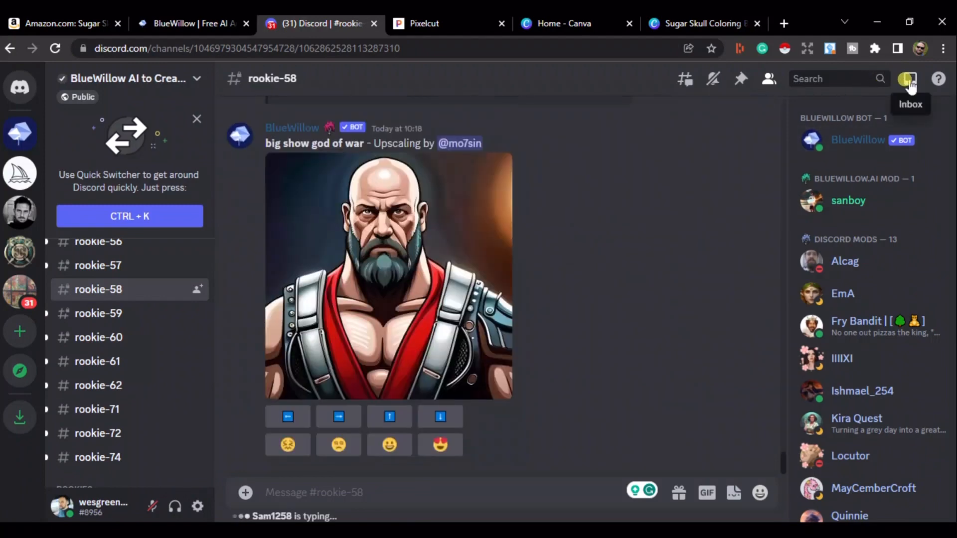
Jump from Inbox Mentions to BlueWillow's four-image sugar skull grid in the channel.
left_click(910, 78)
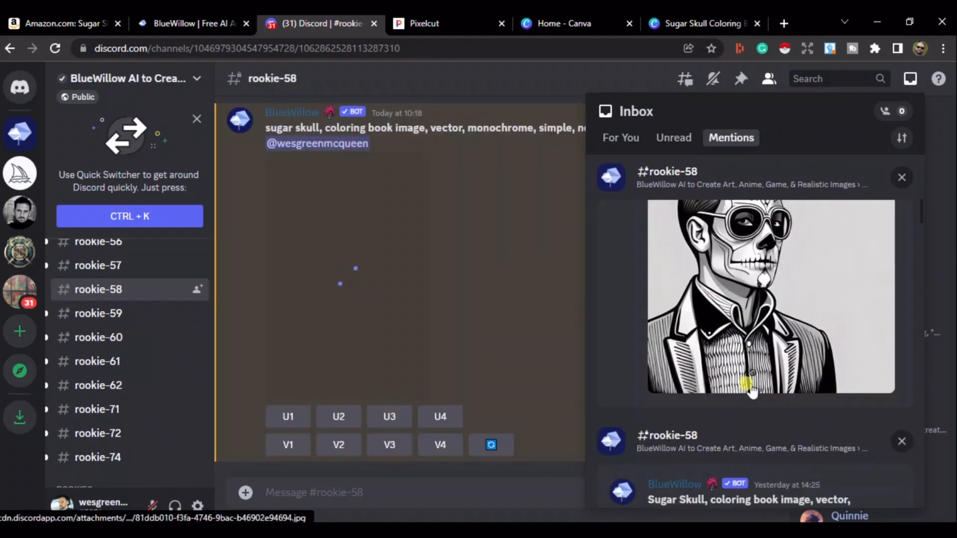
scroll("down", 3)
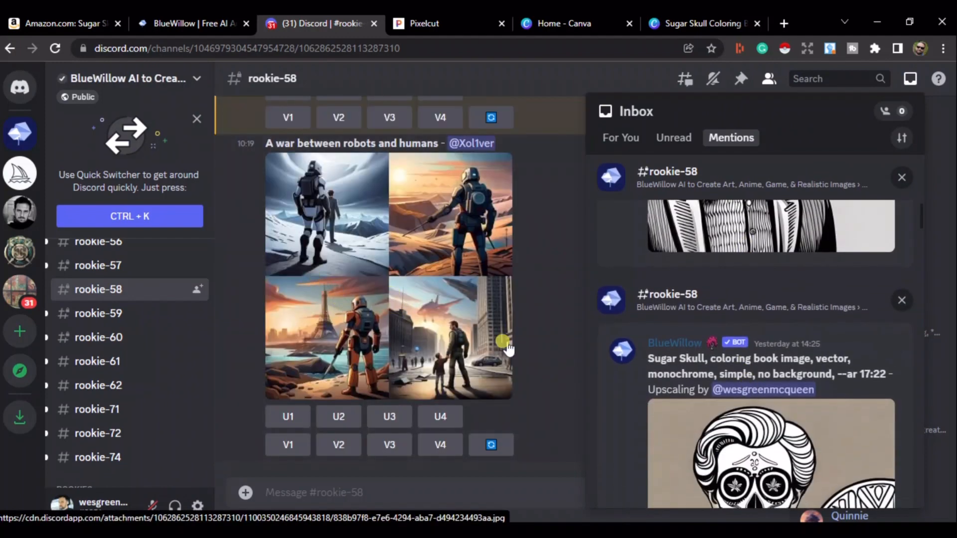
mouse_move(544, 232)
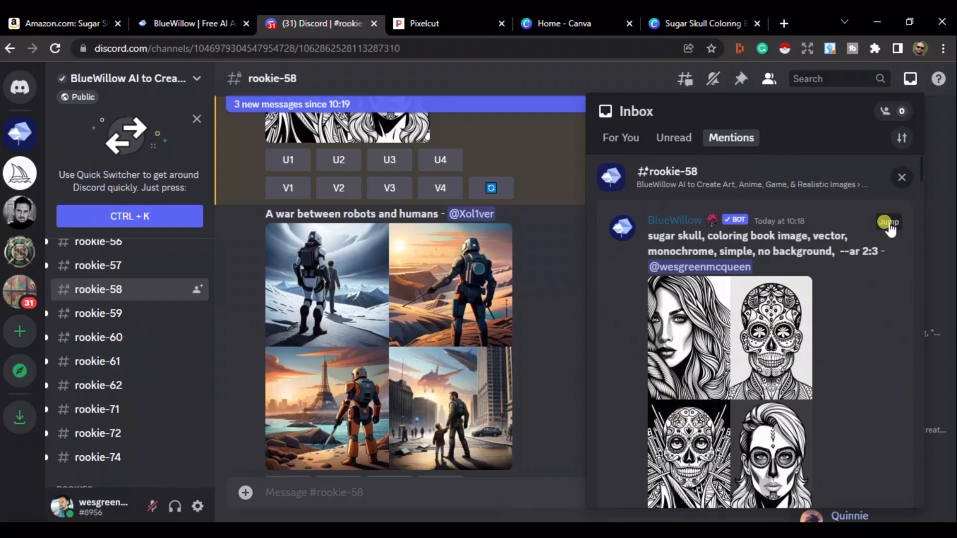
left_click(888, 221)
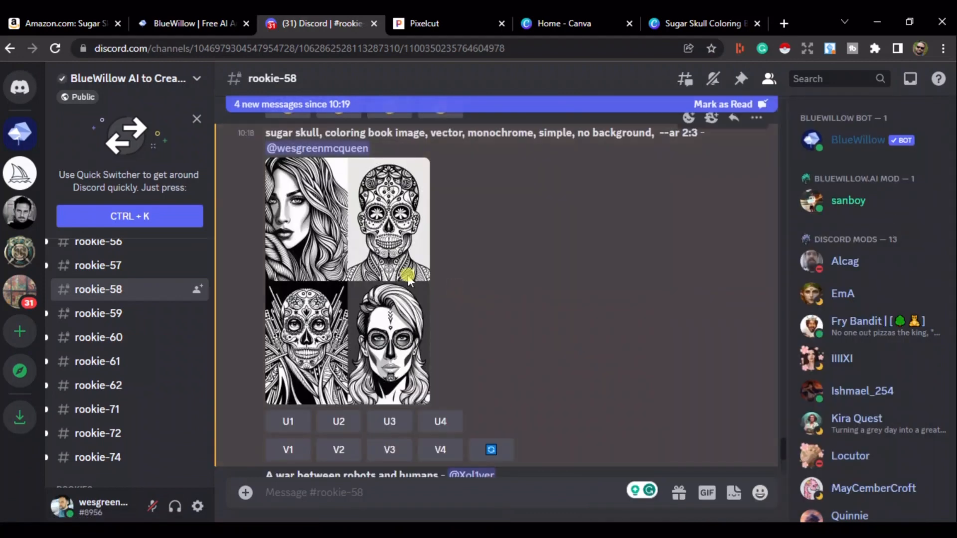
mouse_move(309, 230)
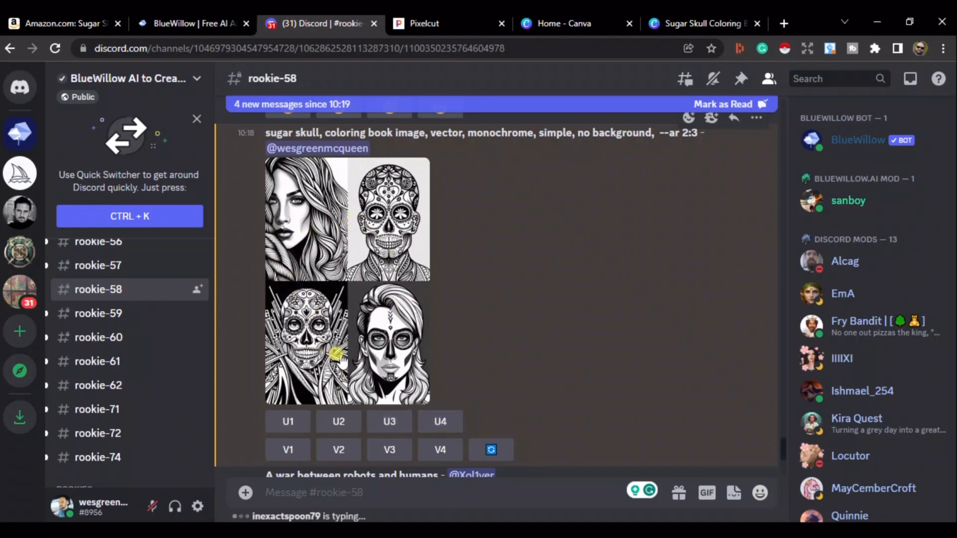
Request U1–U4 upscales of all four sugar skull variations.
left_click(287, 422)
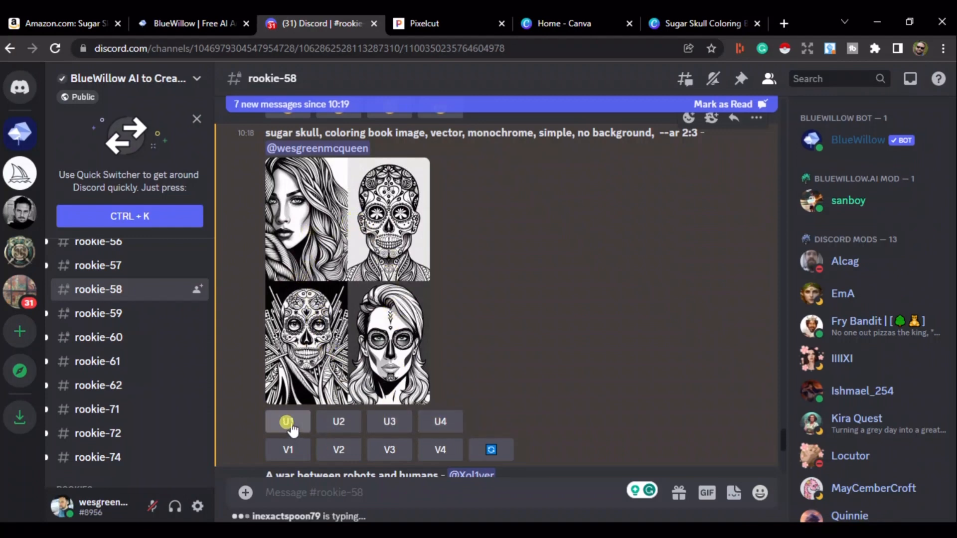
left_click(288, 422)
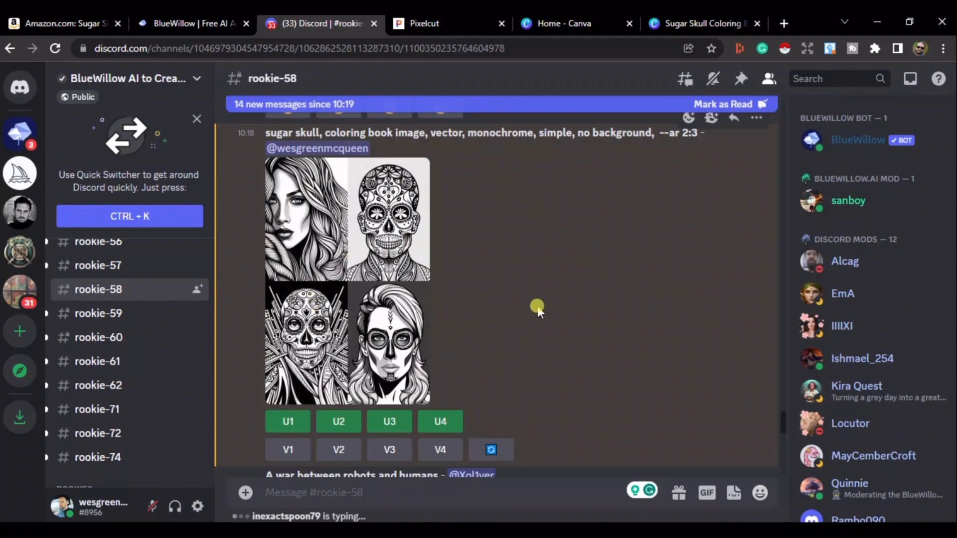
mouse_move(523, 303)
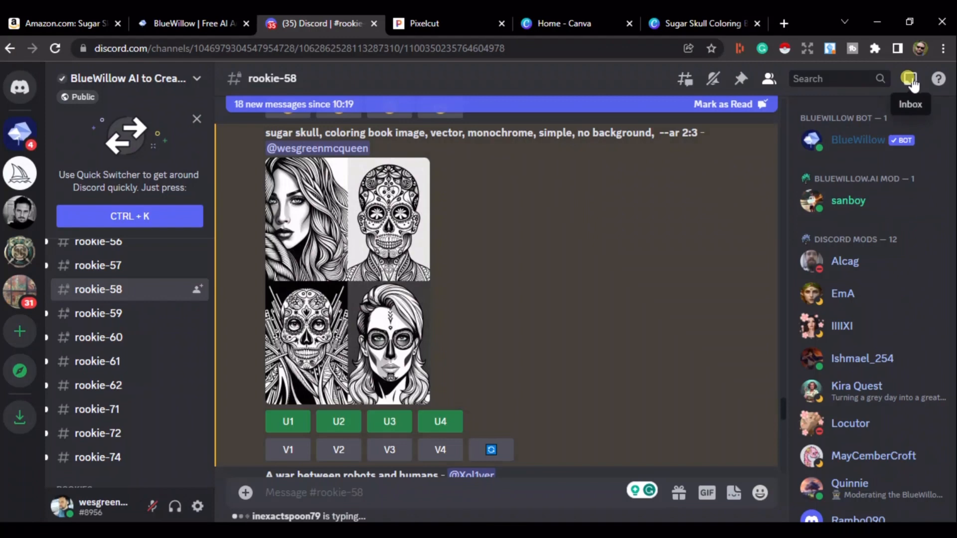
Find the upscaled sugar skull in Mentions and bring up its save options.
left_click(909, 78)
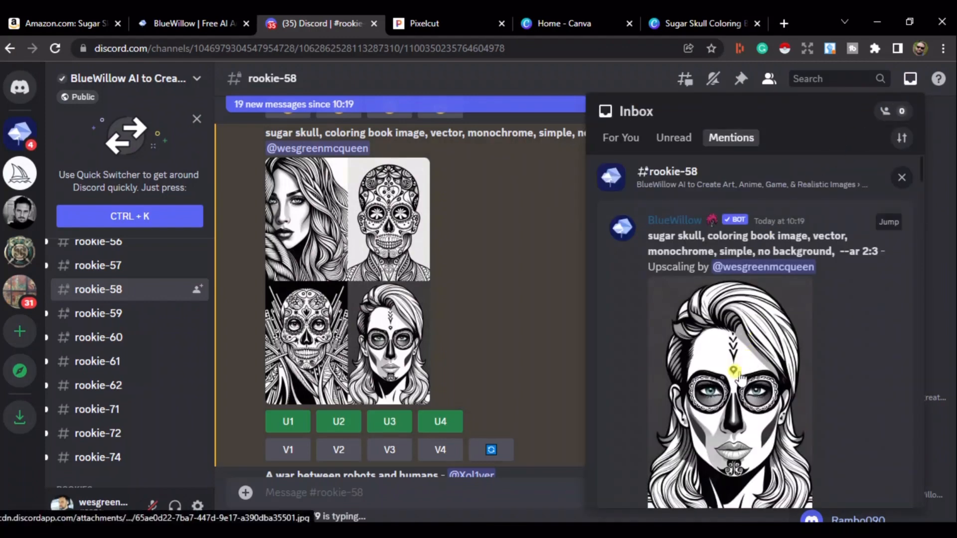
scroll("down", 3)
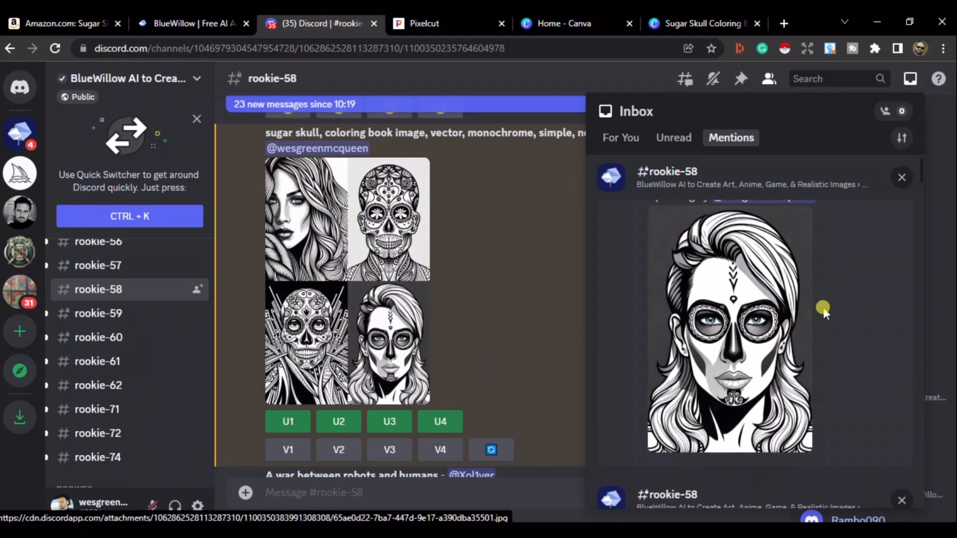
scroll("down", 3)
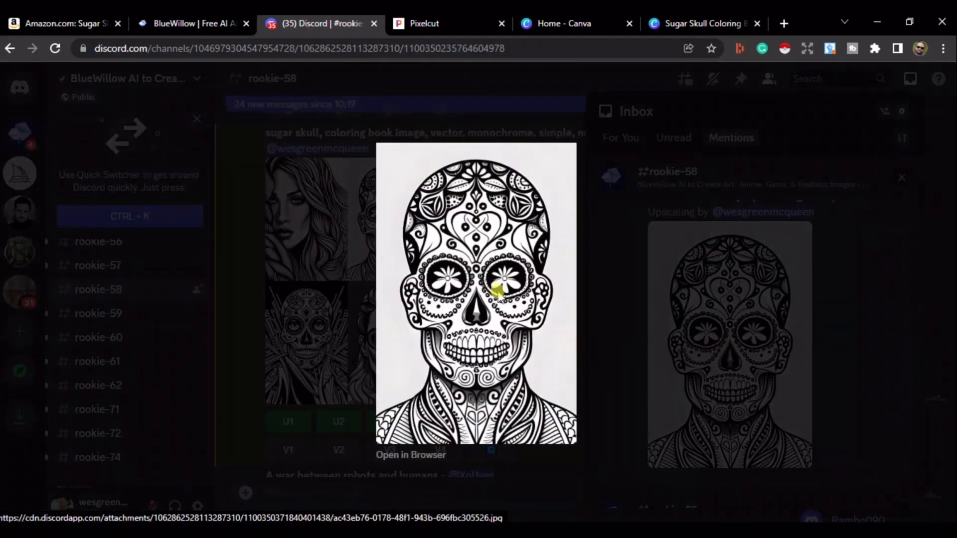
right_click(498, 291)
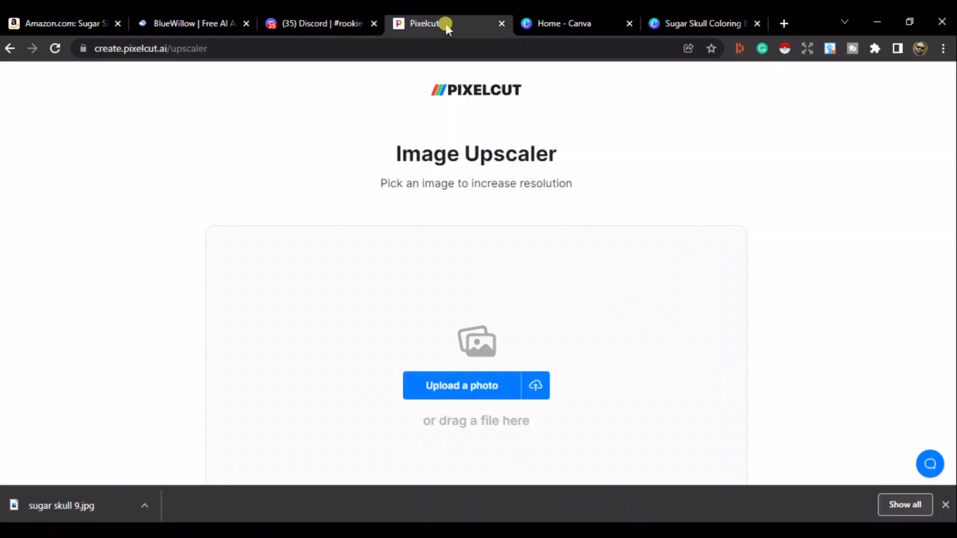
Upscale the sugar skull in Pixelcut and download it in HD as 'sugar skull 9 (1).jpeg'.
left_click(152, 48)
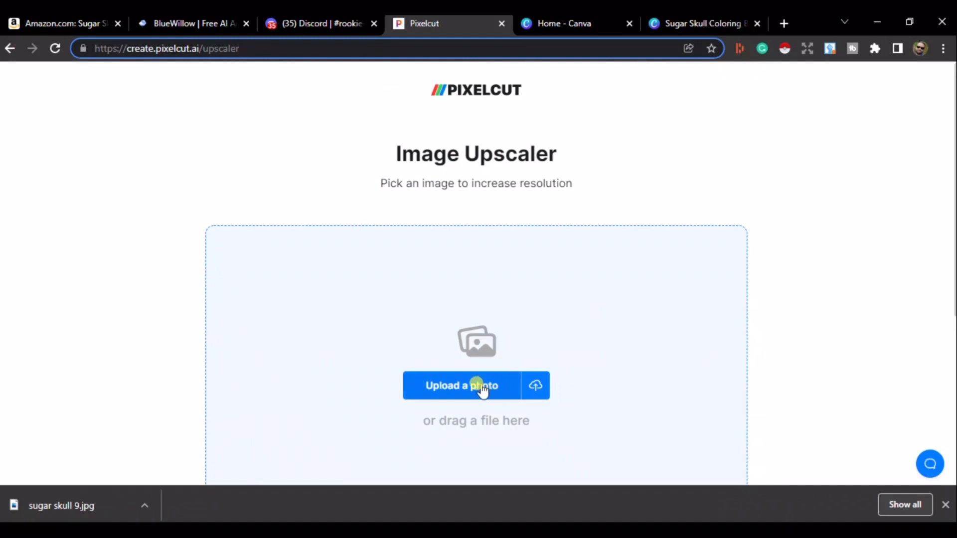
left_click(476, 386)
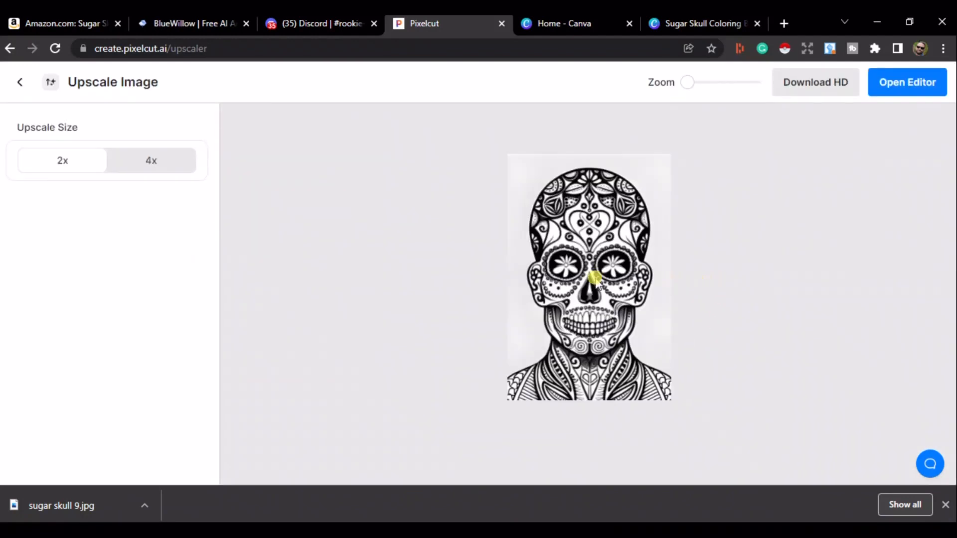
mouse_move(824, 87)
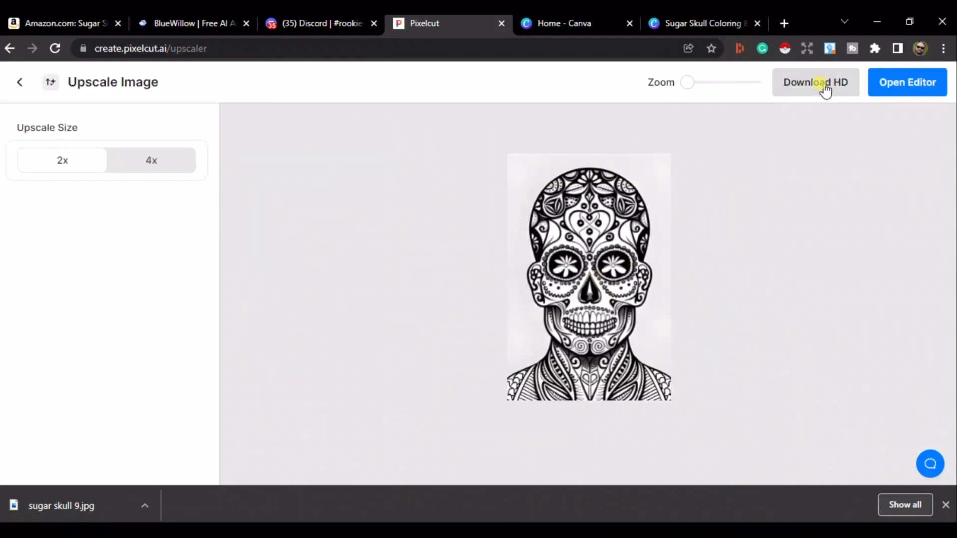
left_click(823, 94)
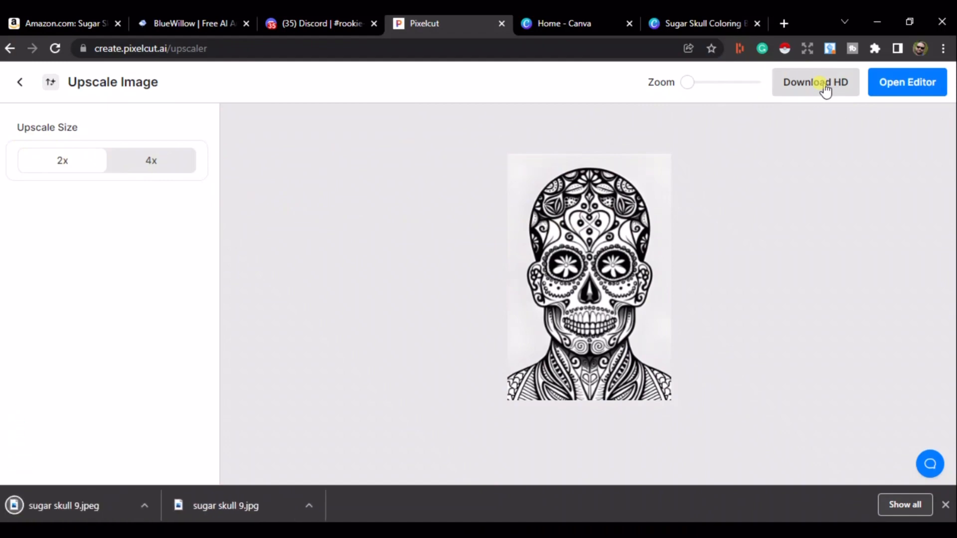
mouse_move(772, 108)
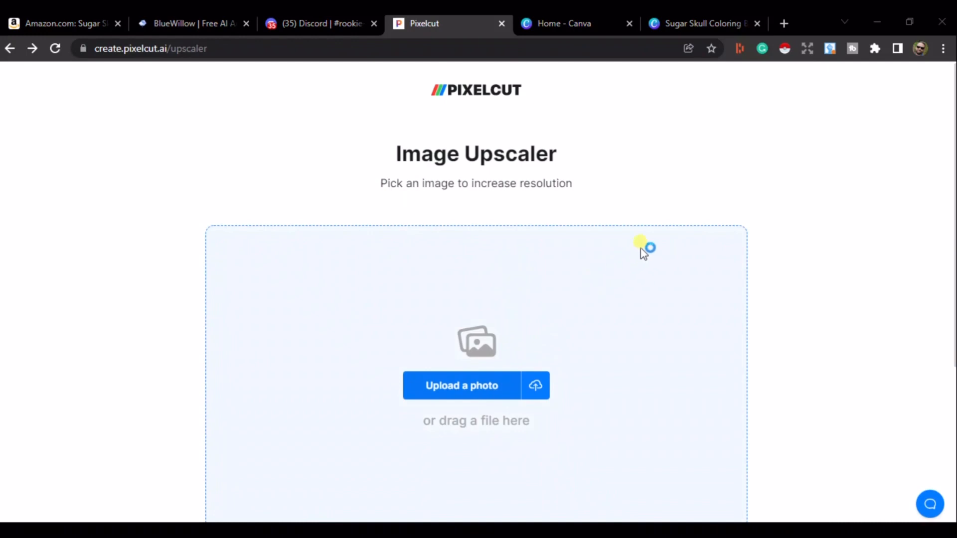
left_click(462, 385)
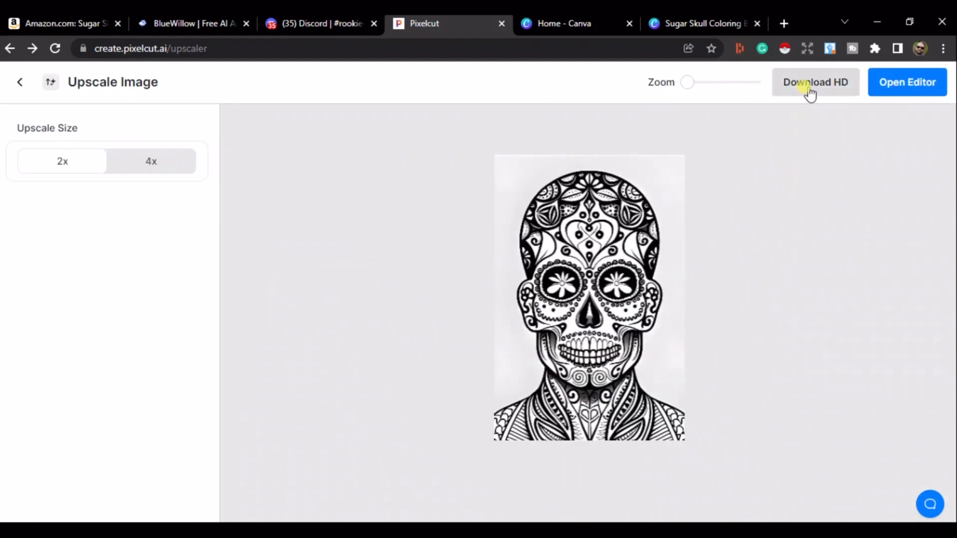
left_click(816, 82)
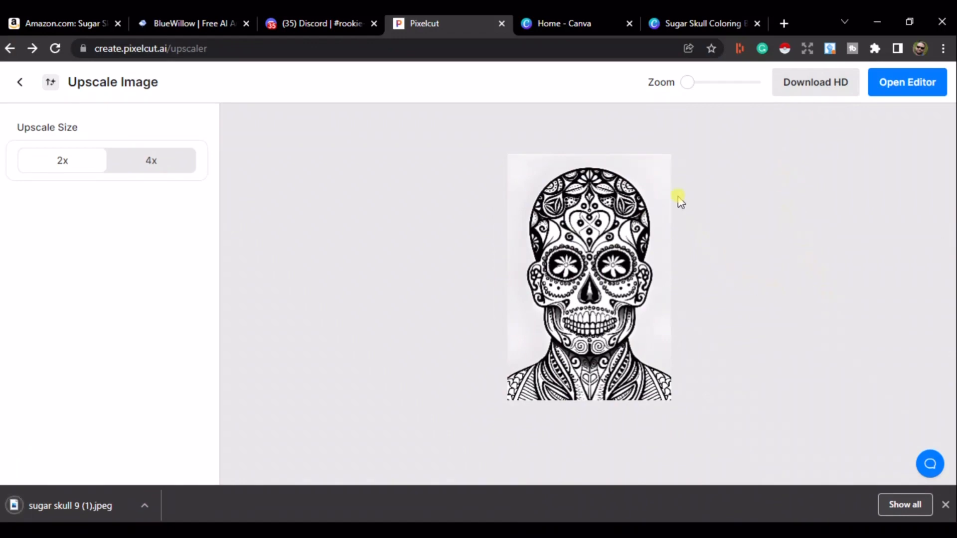
mouse_move(877, 22)
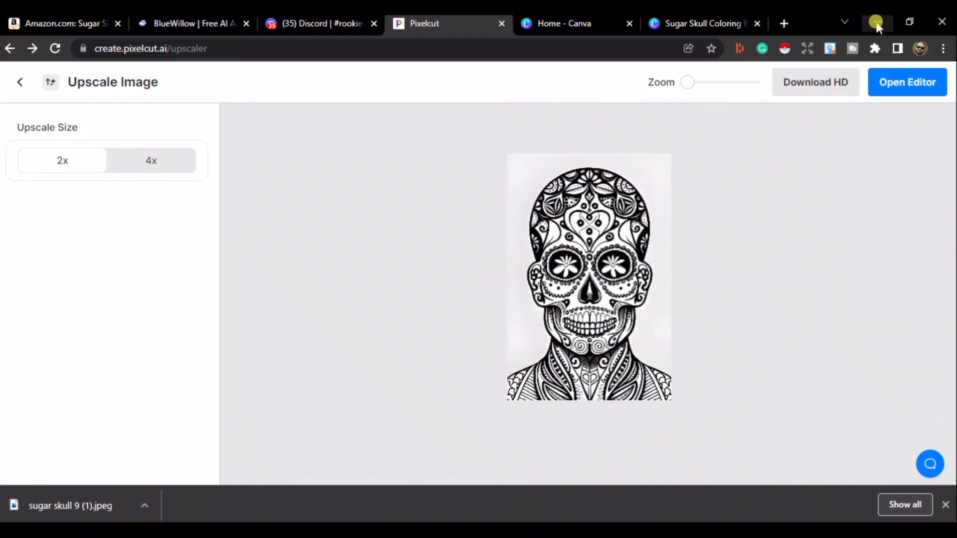
Return to the Sugar Skull Coloring Book design in Canva.
left_click(701, 23)
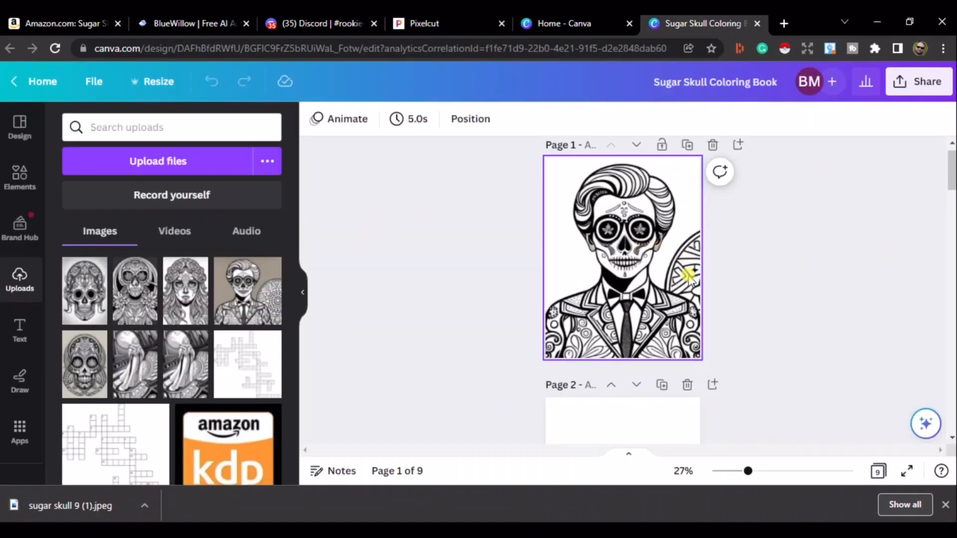
scroll("down", 3)
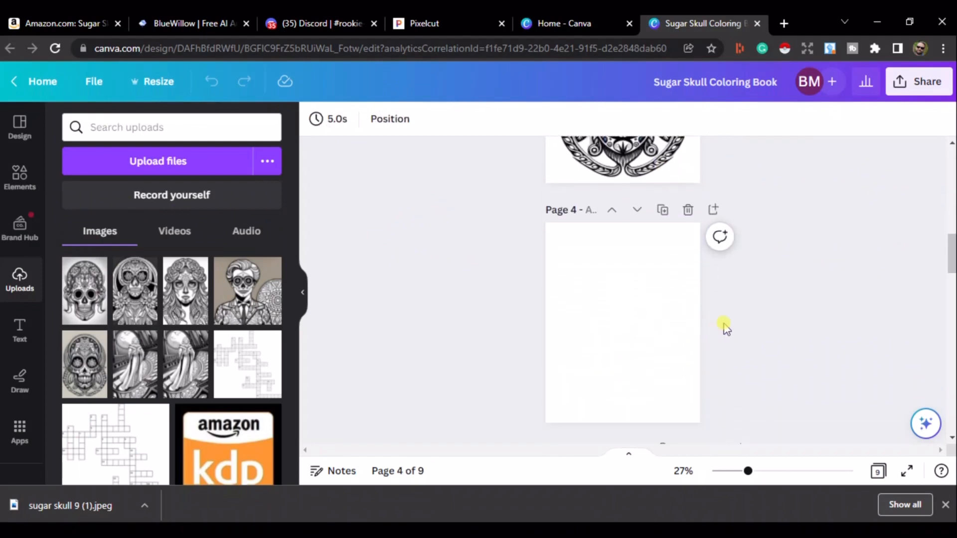
scroll("down", 3)
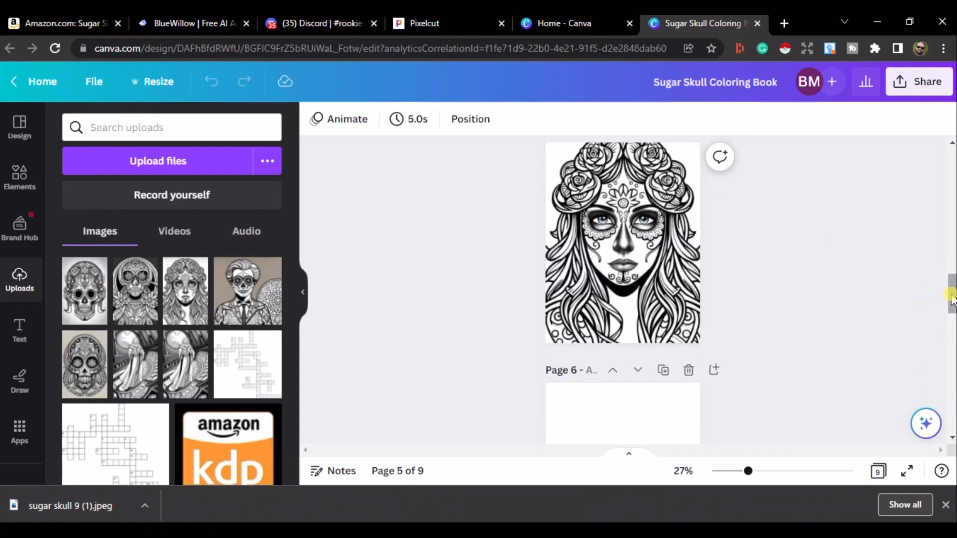
scroll("down", 3)
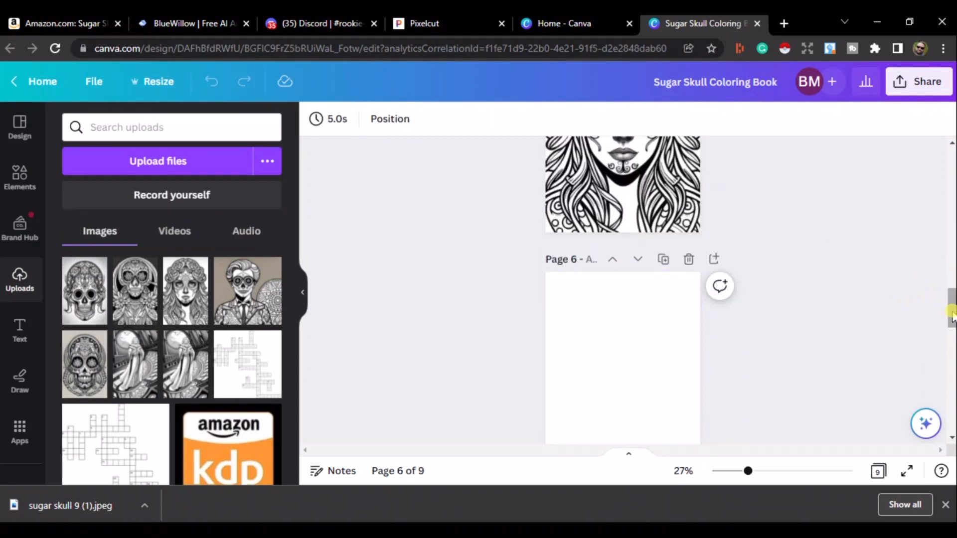
scroll("down", 3)
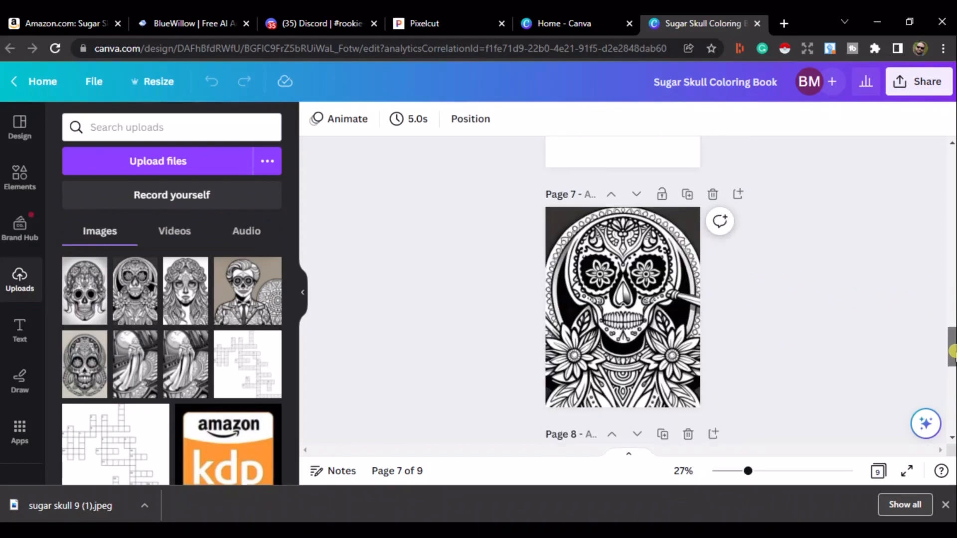
left_click_drag(748, 470, 839, 470)
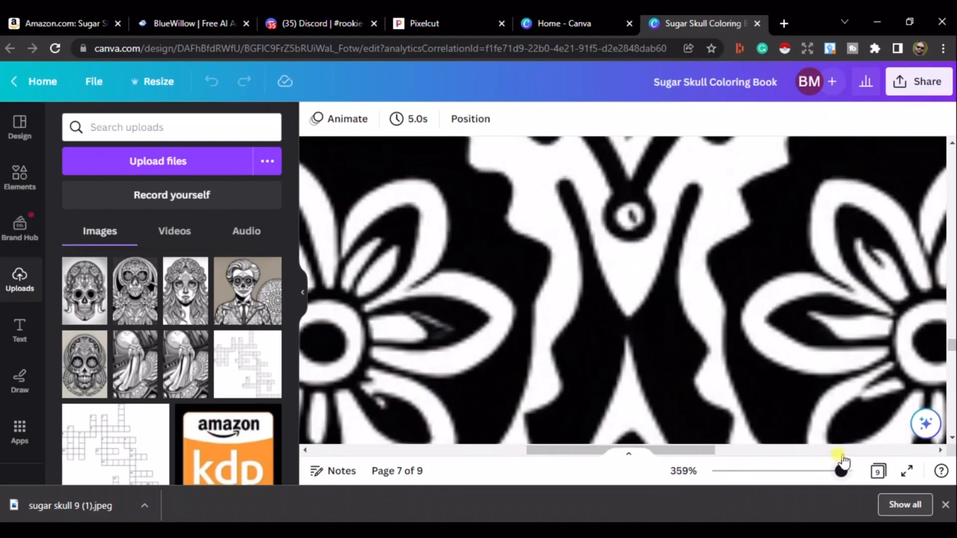
left_click_drag(841, 468, 821, 469)
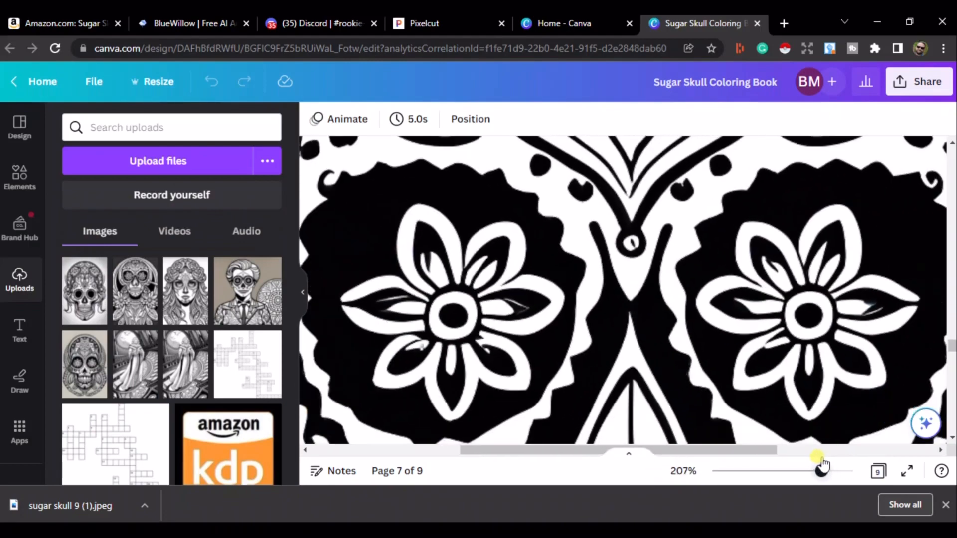
left_click_drag(821, 469, 791, 468)
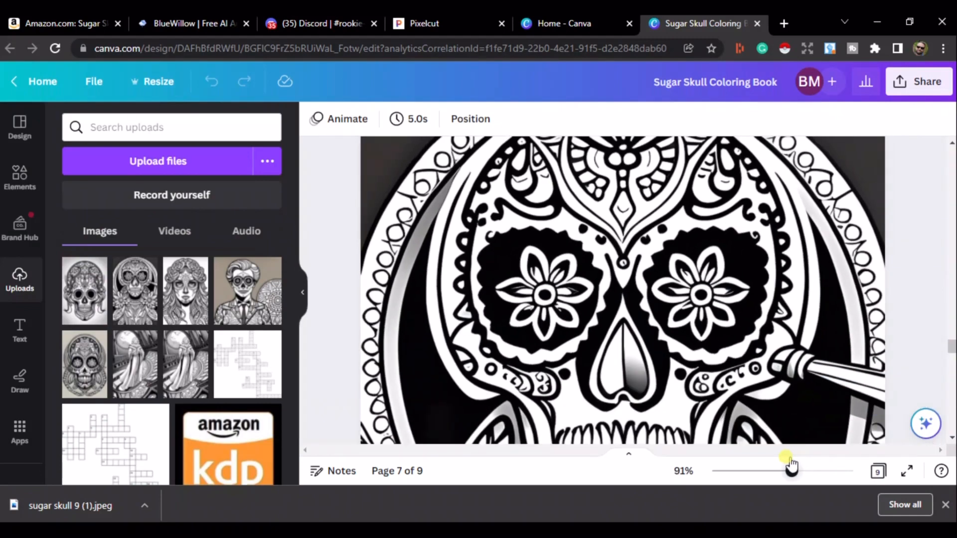
left_click_drag(787, 471, 757, 471)
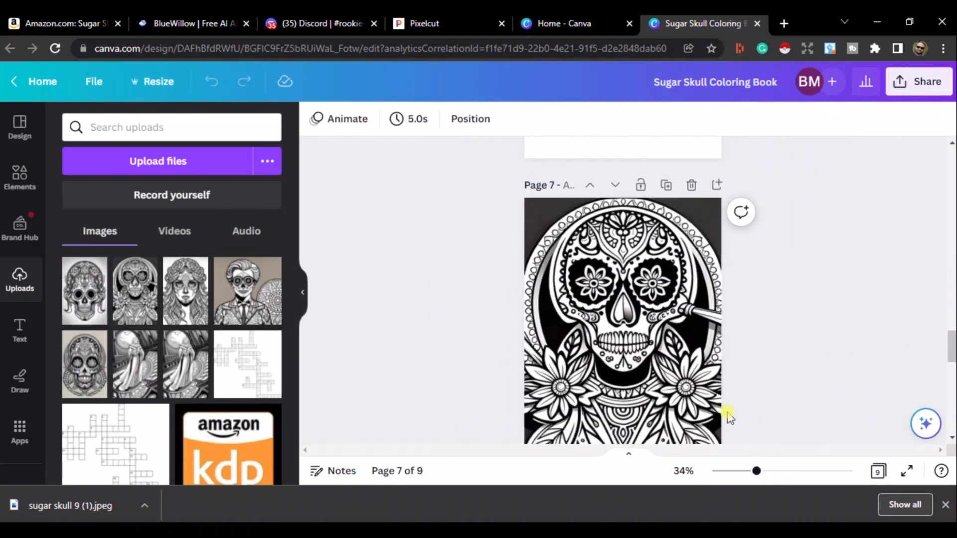
mouse_move(178, 167)
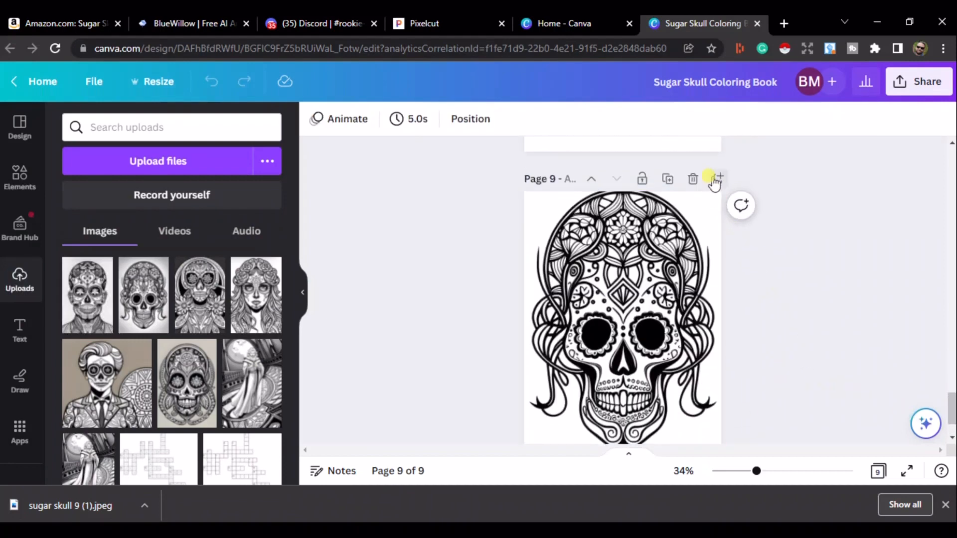
Add an 11th page and enlarge the uploaded sugar skull portrait to fill it.
left_click(720, 178)
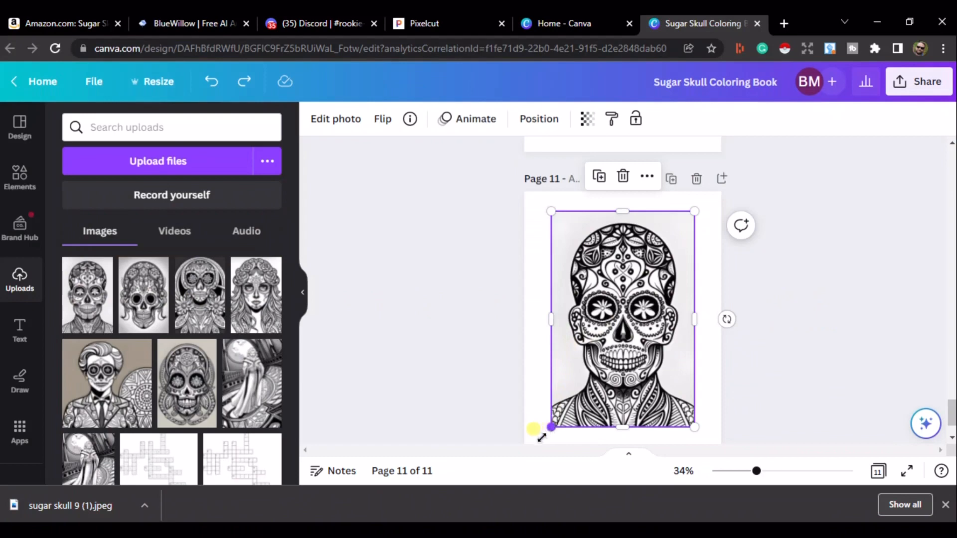
left_click_drag(542, 427, 689, 201)
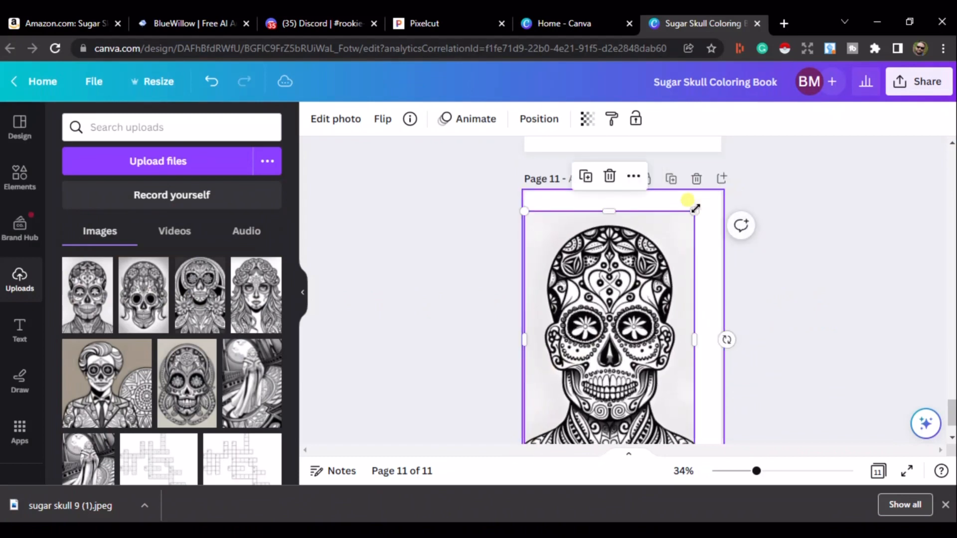
left_click_drag(693, 210, 722, 174)
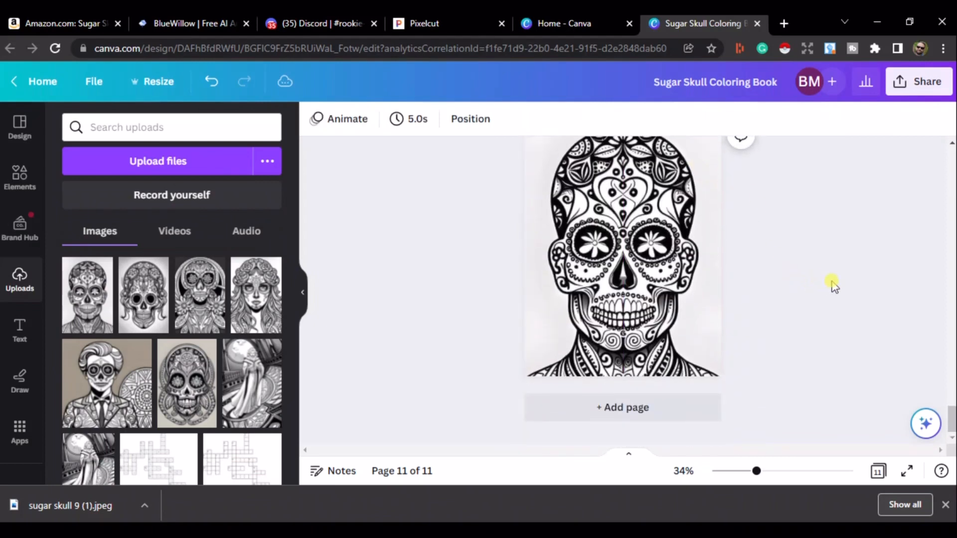
left_click(622, 256)
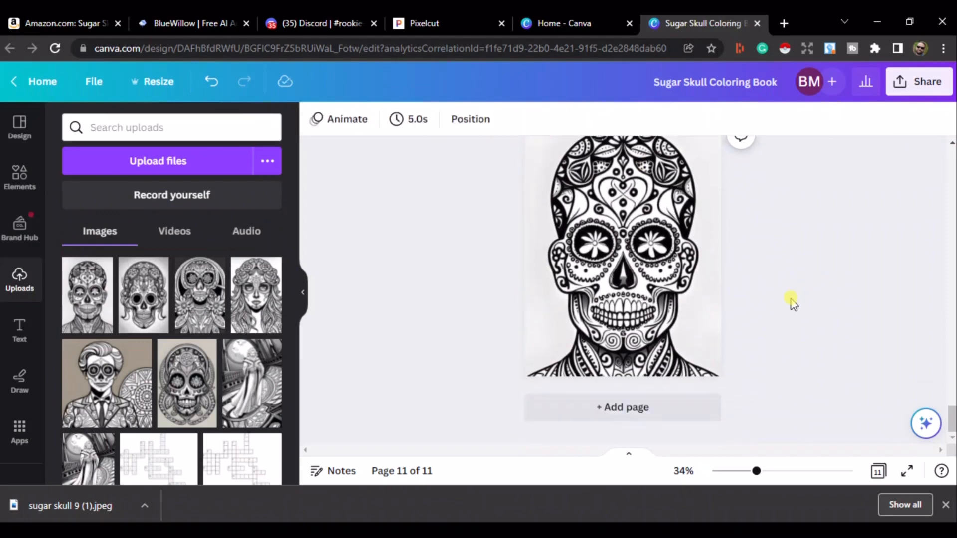
left_click(621, 257)
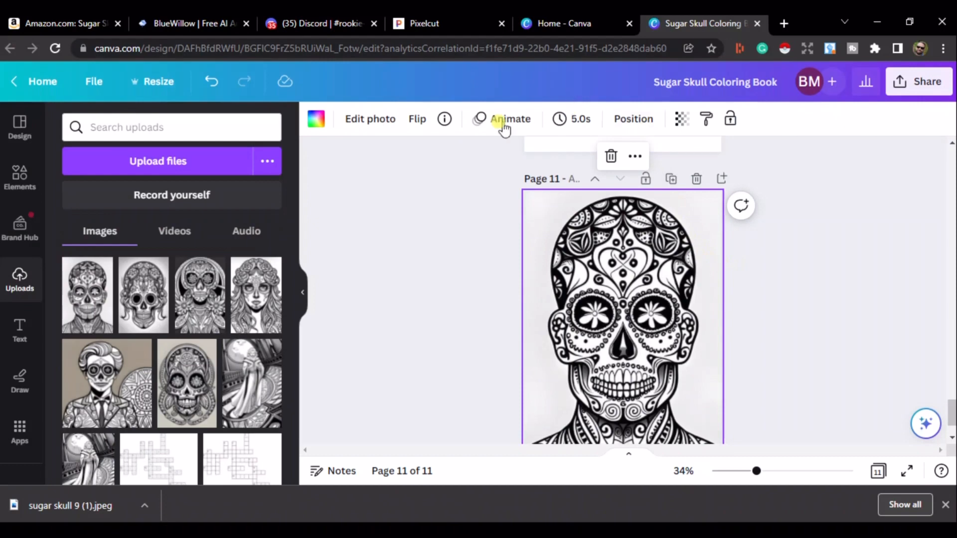
Remove the grey background from page 11's skull with BG Remover, leaving black lines on white.
left_click(370, 119)
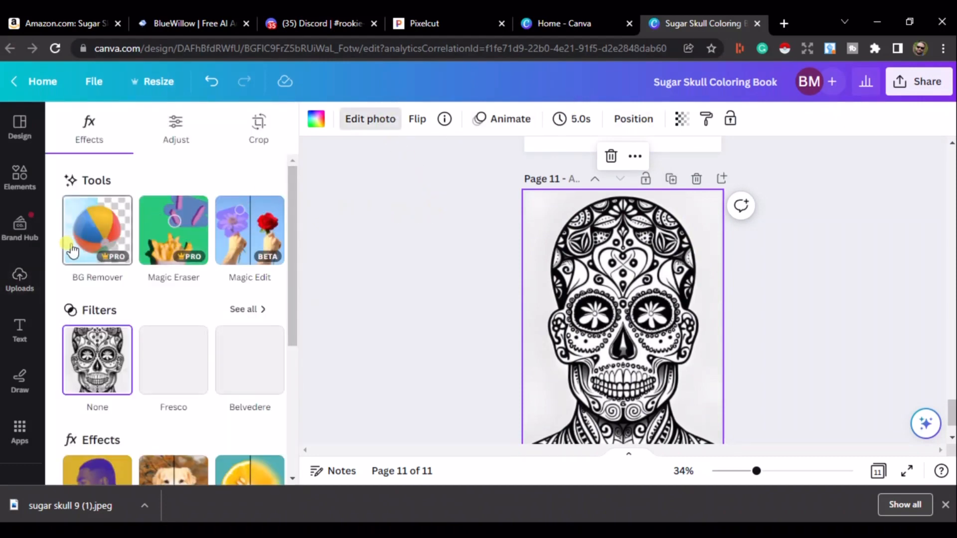
left_click(97, 231)
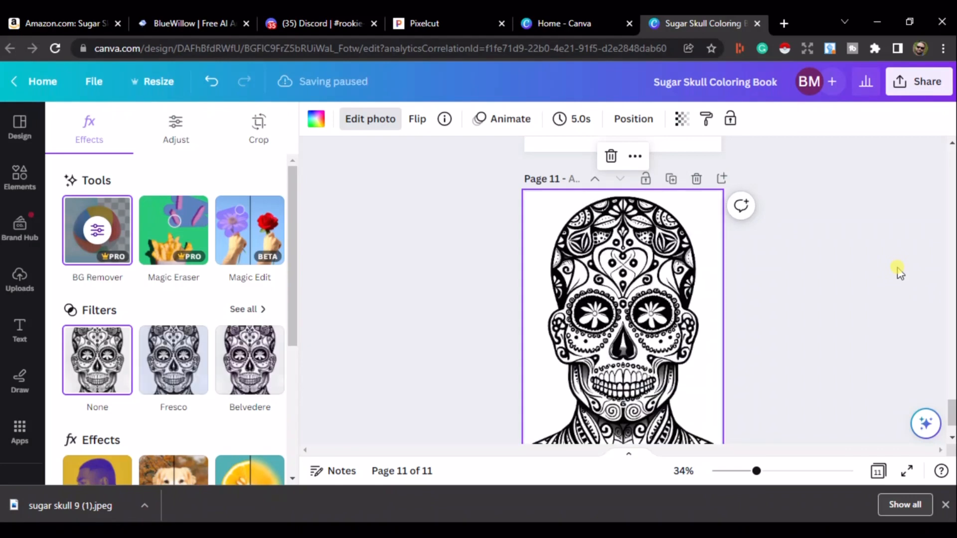
scroll("down", 3)
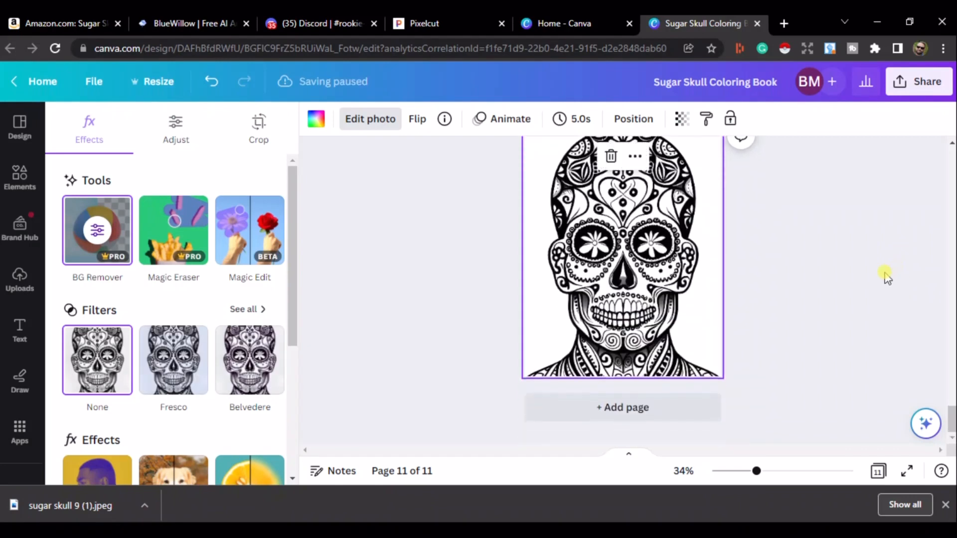
left_click(20, 280)
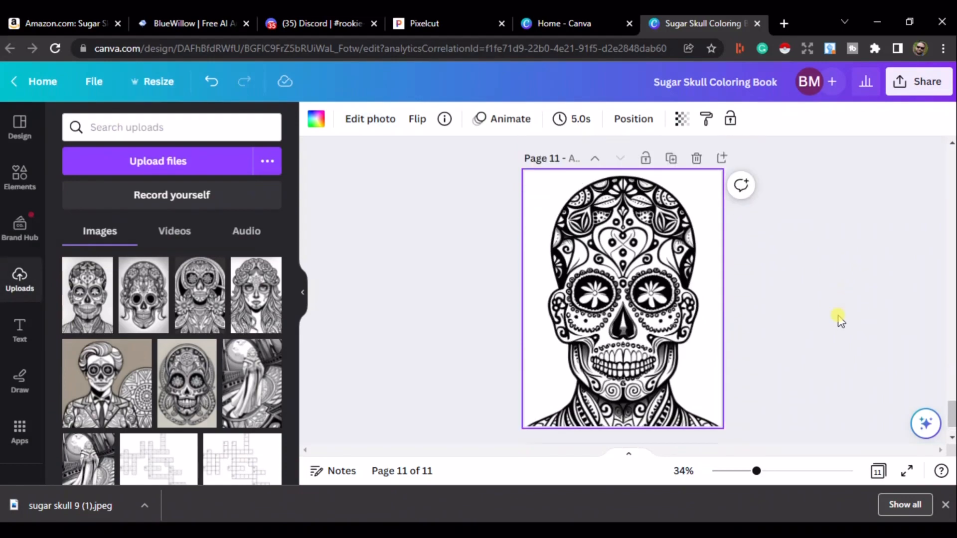
left_click_drag(757, 470, 807, 470)
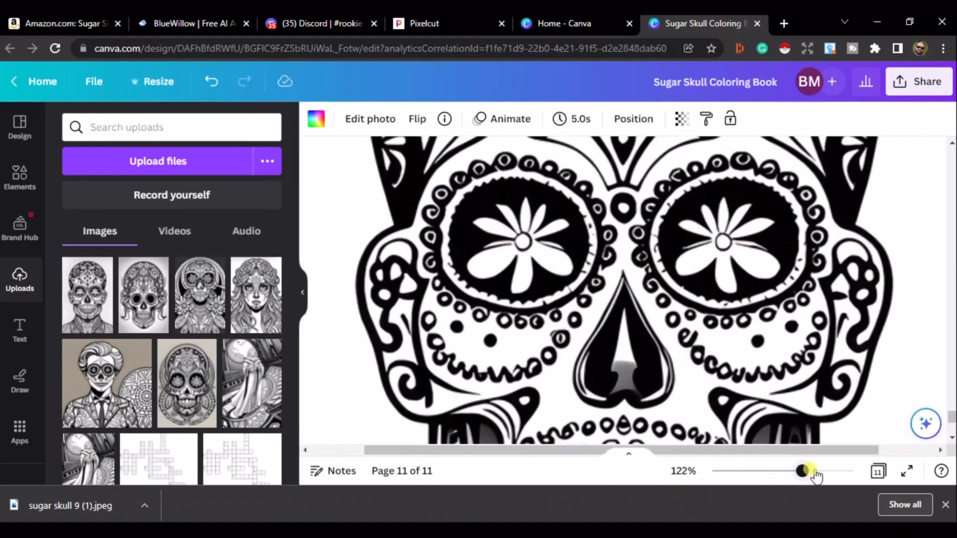
left_click_drag(809, 470, 834, 471)
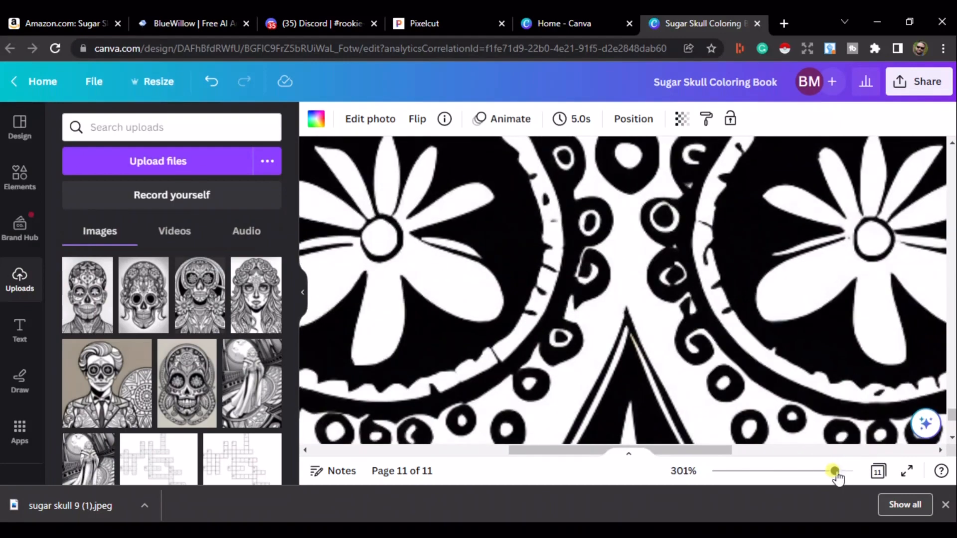
left_click_drag(833, 470, 798, 470)
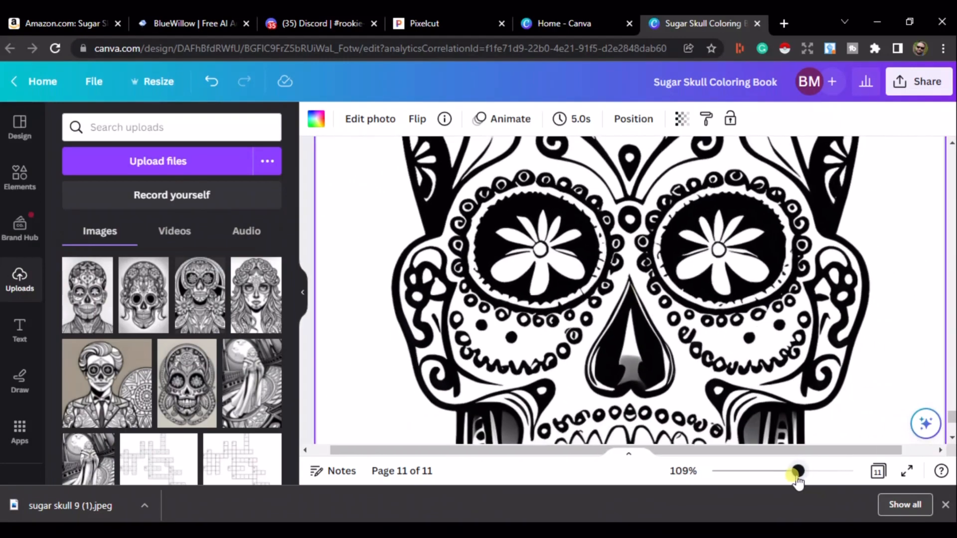
left_click_drag(797, 471, 757, 471)
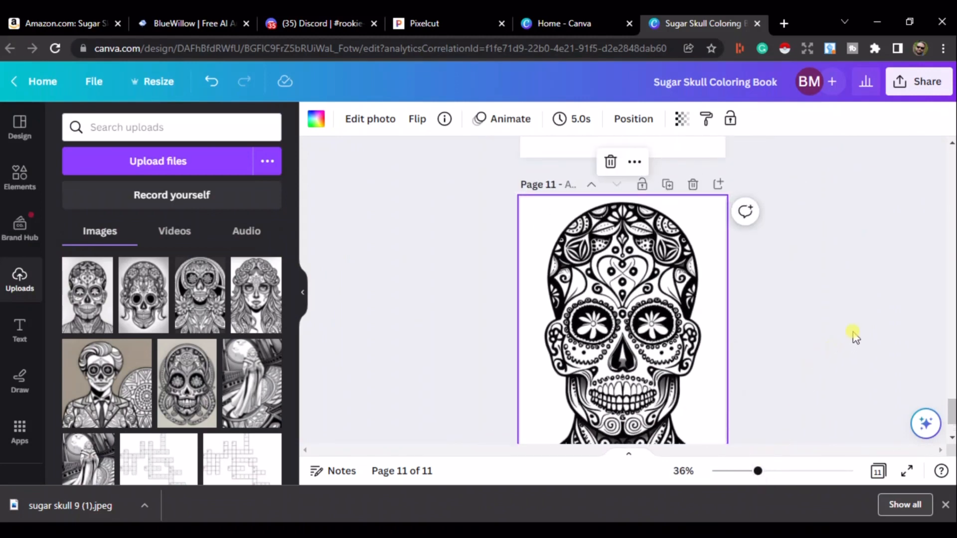
mouse_move(648, 528)
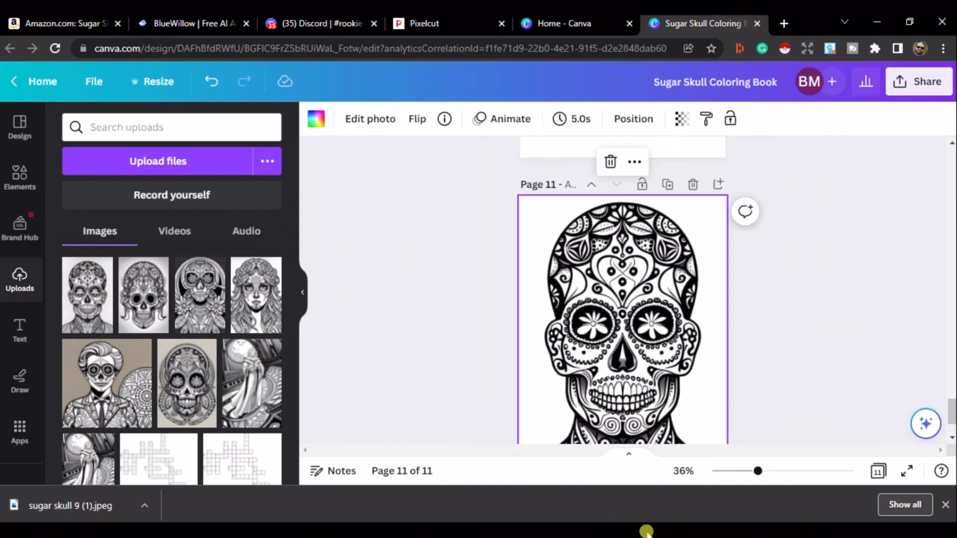